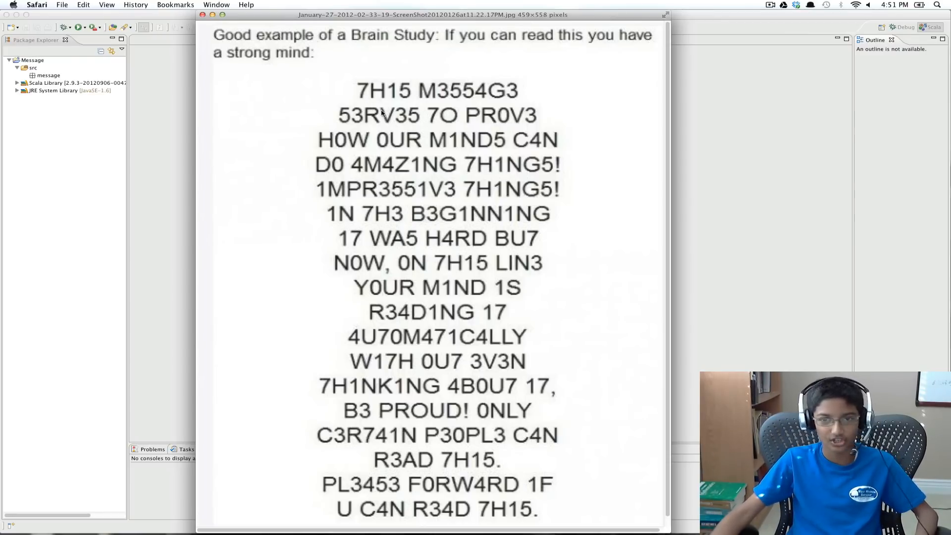
mouse_move(426, 120)
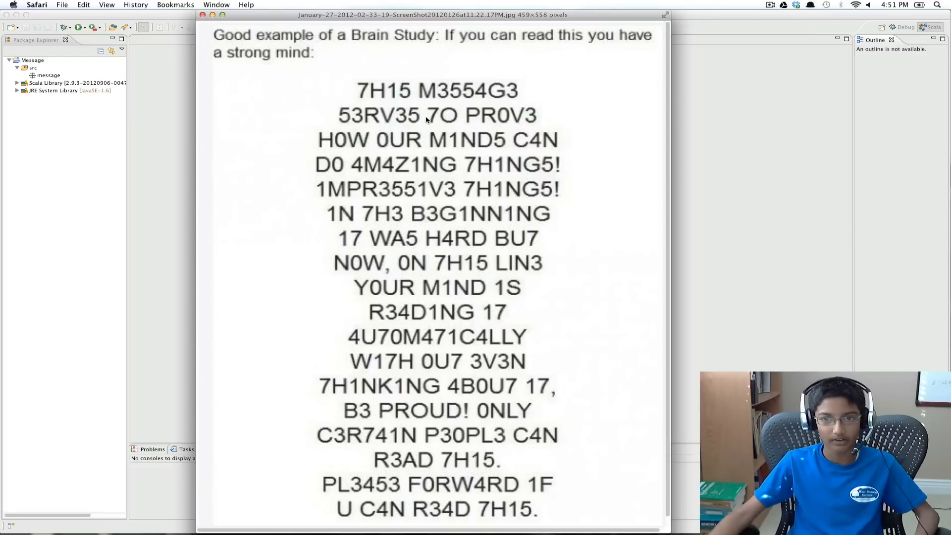
mouse_move(420, 116)
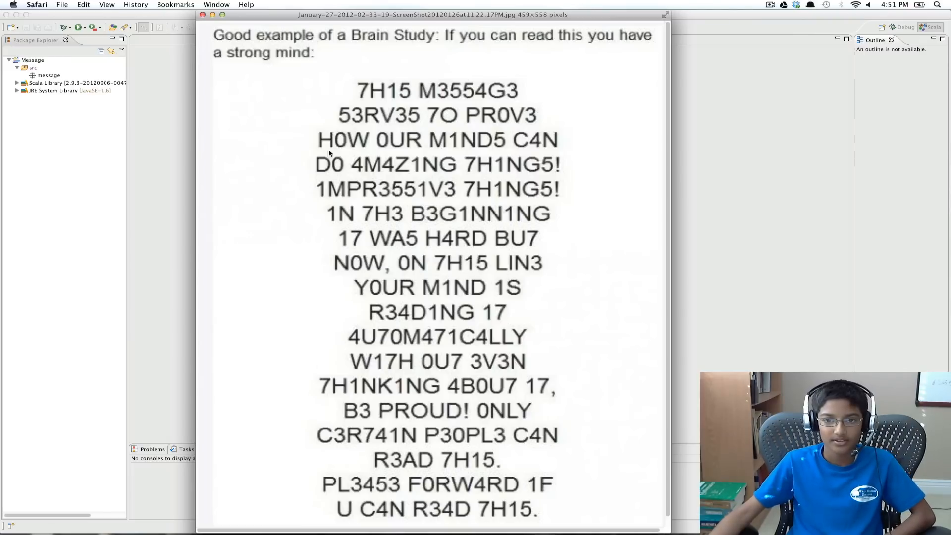
mouse_move(198, 218)
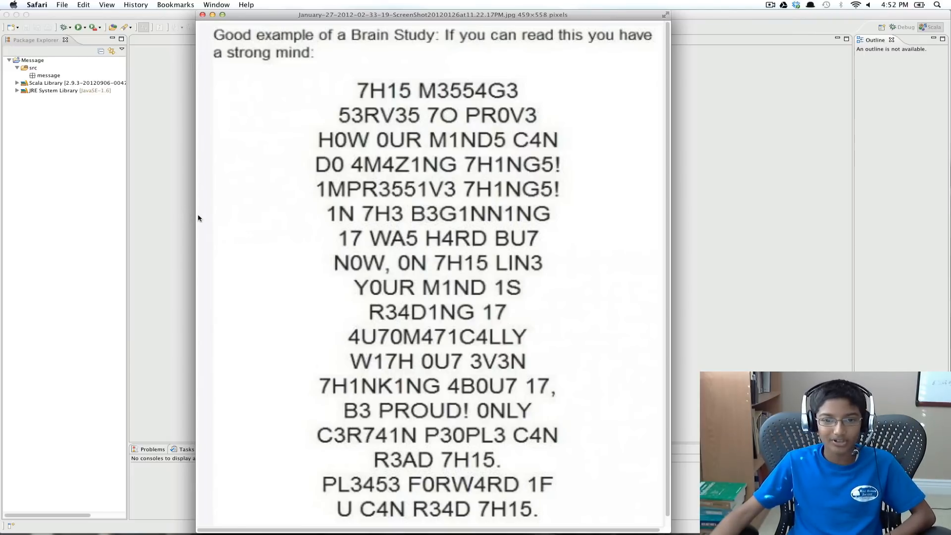
mouse_move(255, 220)
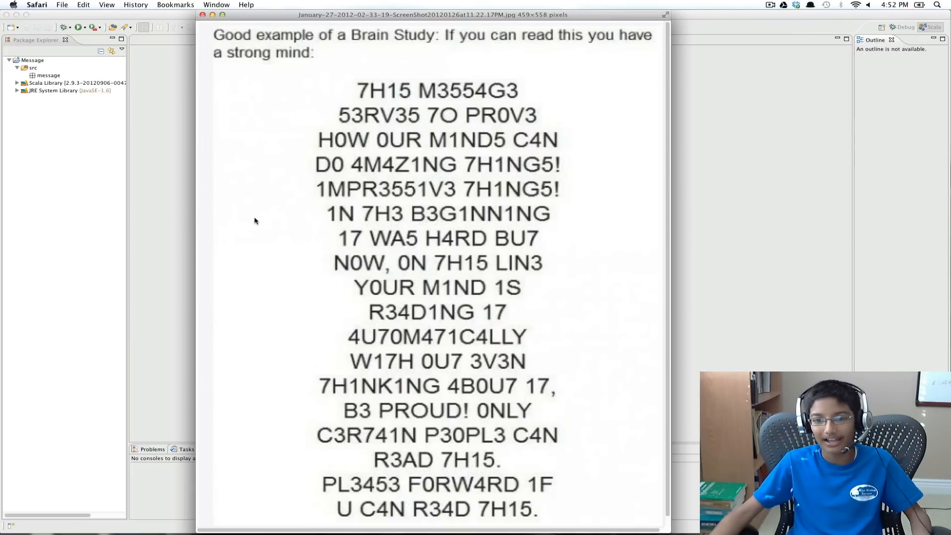
mouse_move(320, 229)
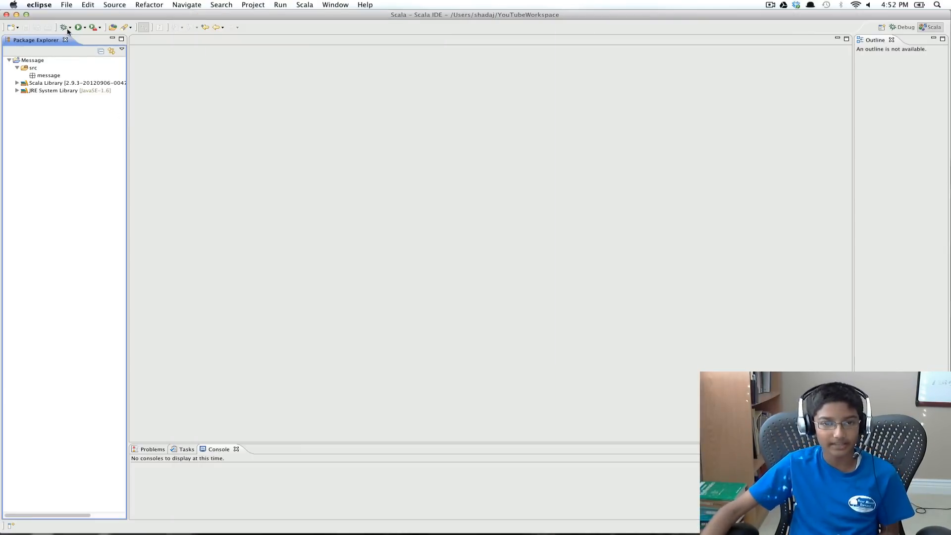
Create a Scala worksheet named Message via the Scala Worksheet wizard
left_click(47, 74)
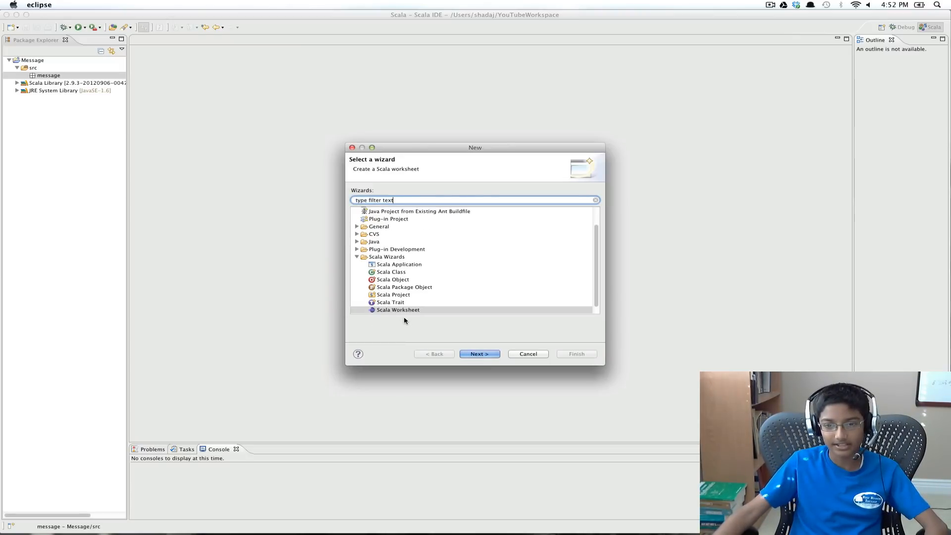
left_click(398, 309)
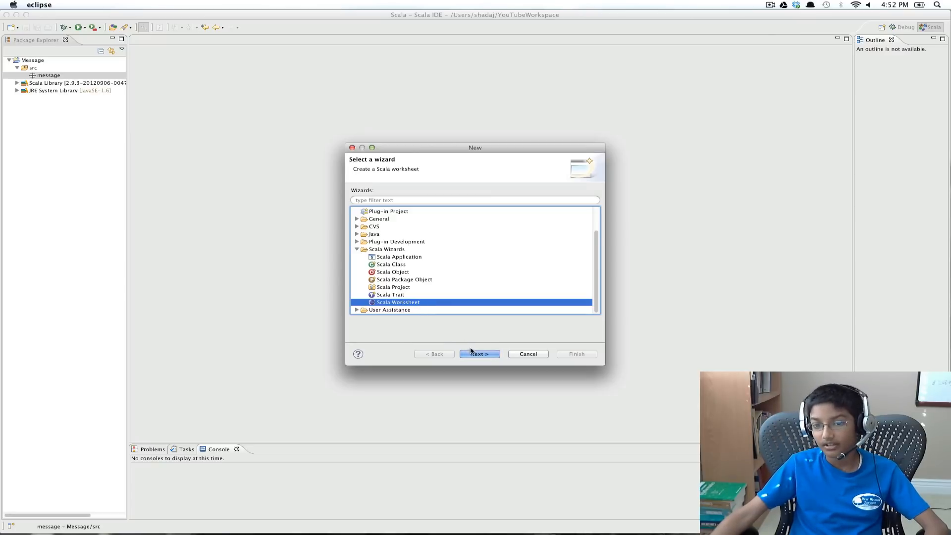
left_click(479, 354)
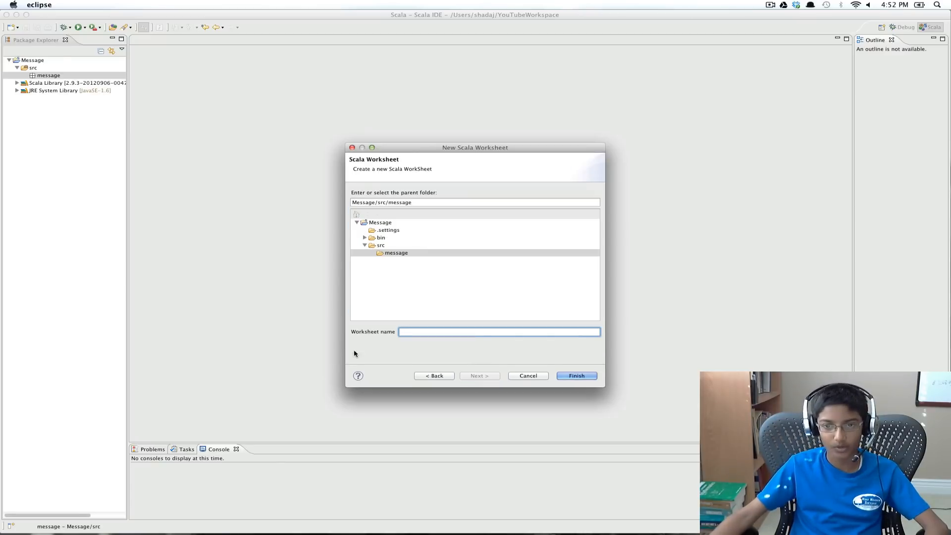
left_click(498, 331)
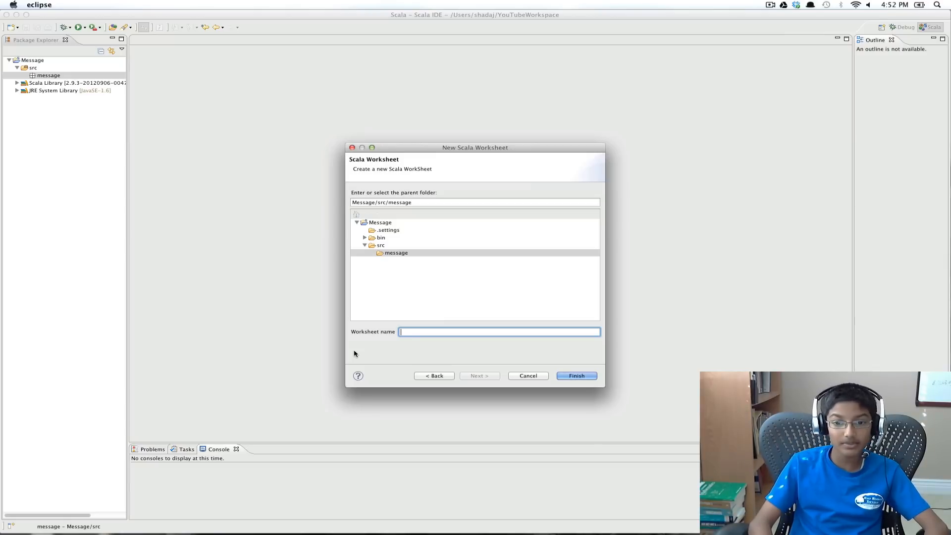
type("Message.sc")
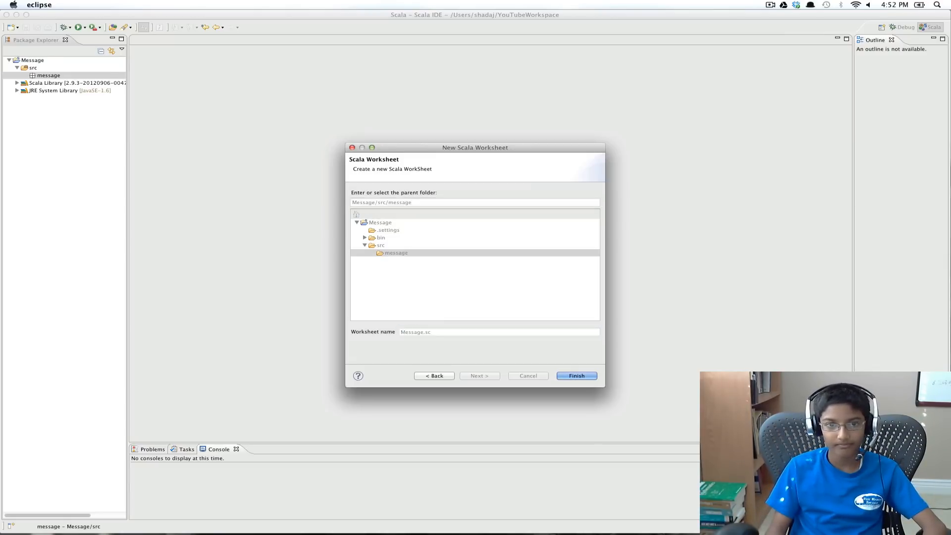
left_click(574, 376)
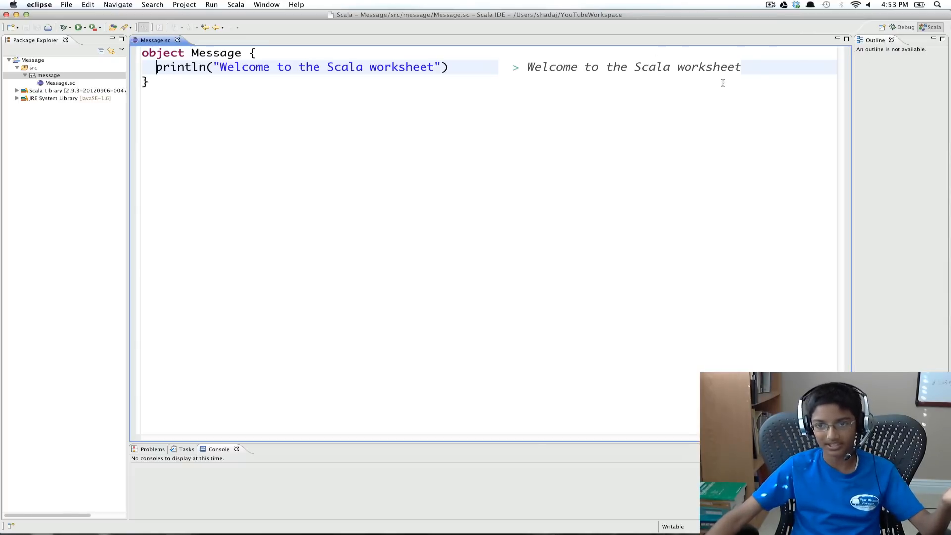
mouse_move(592, 143)
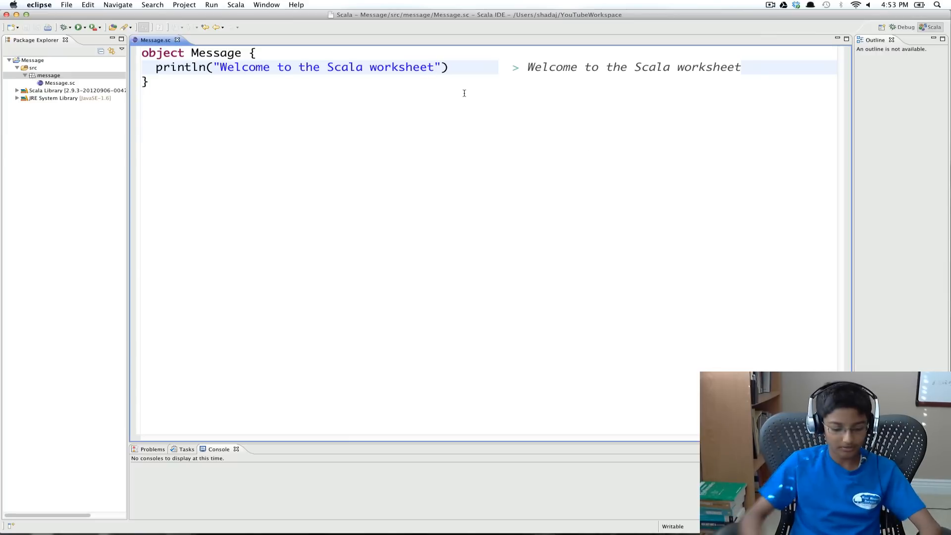
Append '!' to the welcome println string and save to re-evaluate the output
type("!")
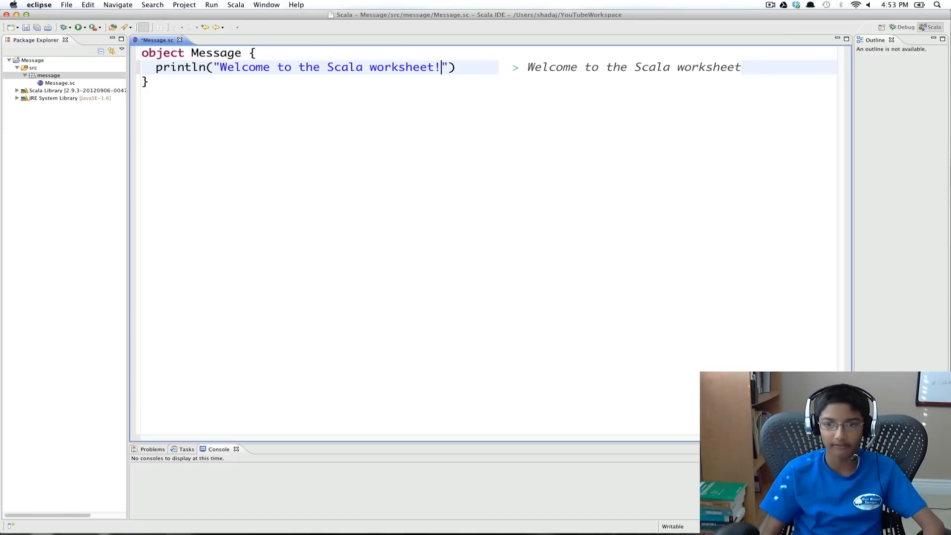
key("cmd+s")
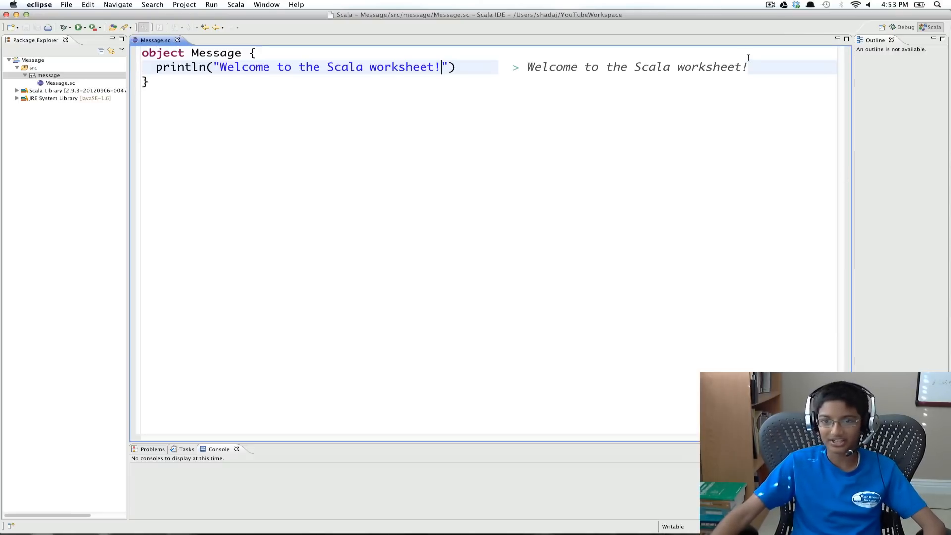
mouse_move(652, 200)
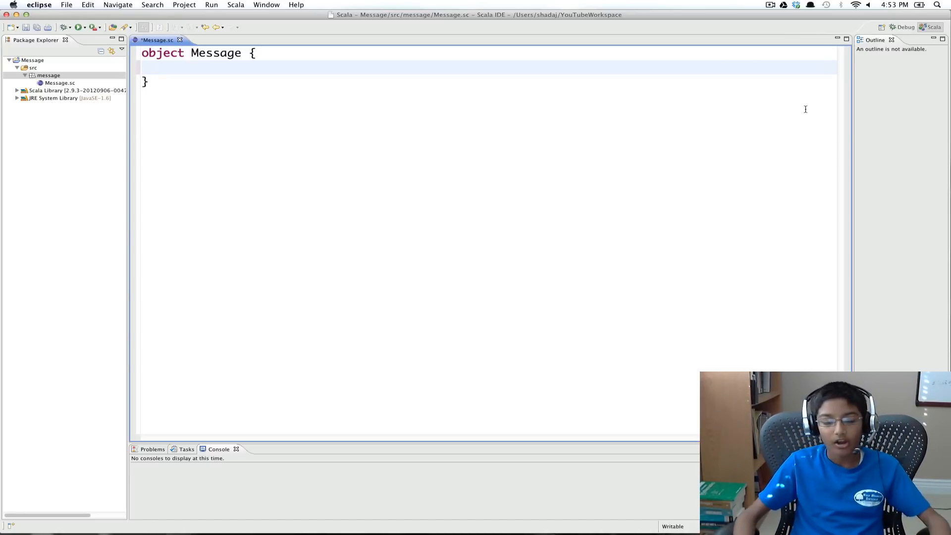
Write 'val lowerMap = Map()' inside the Message object, checking the leetspeak image
left_click(156, 67)
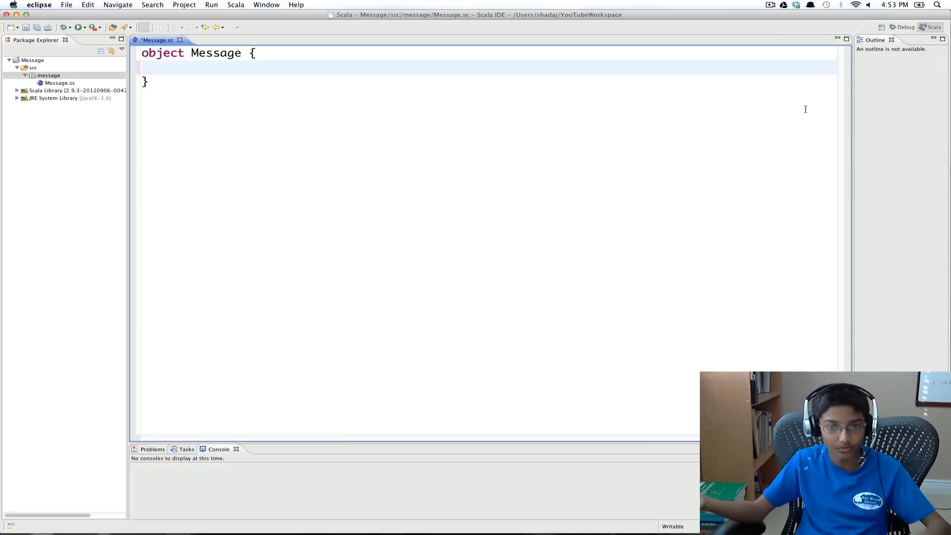
key("cmd+tab")
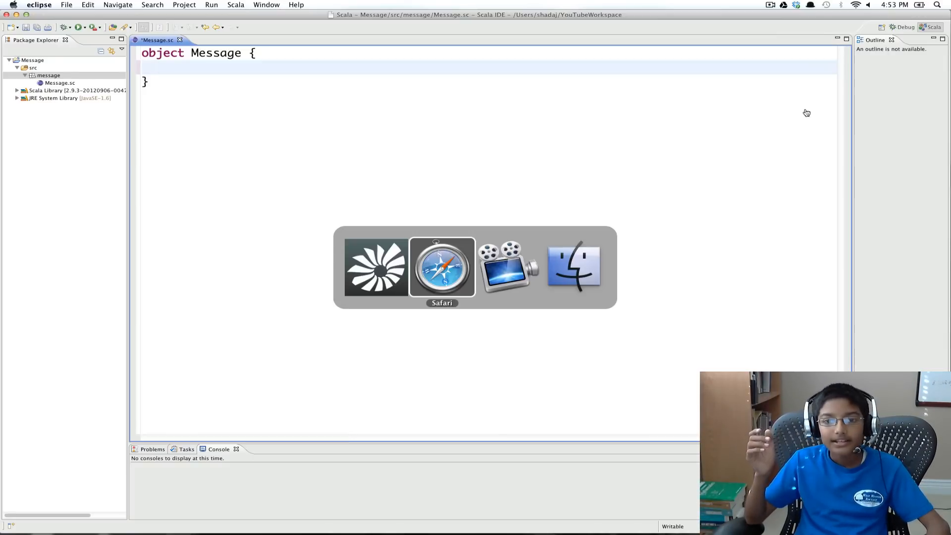
left_click(441, 266)
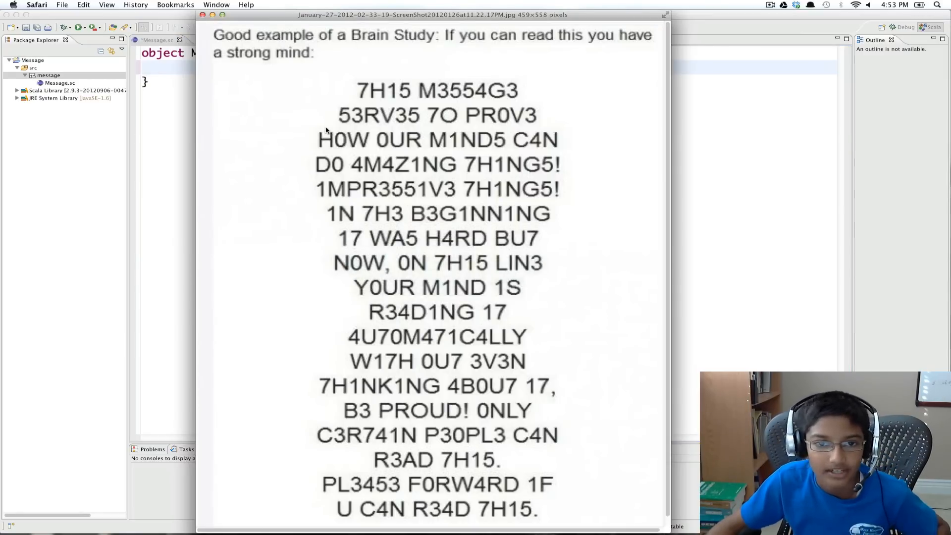
type("va")
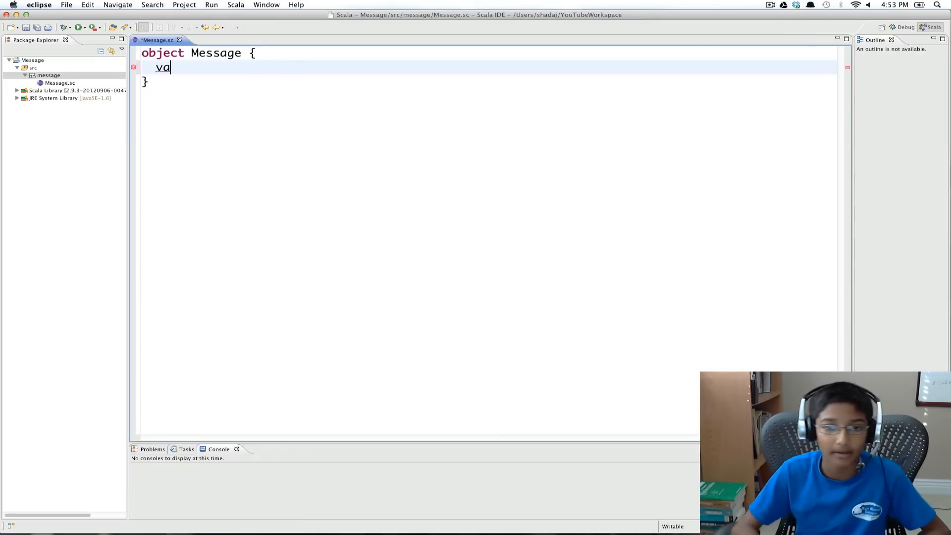
type("l")
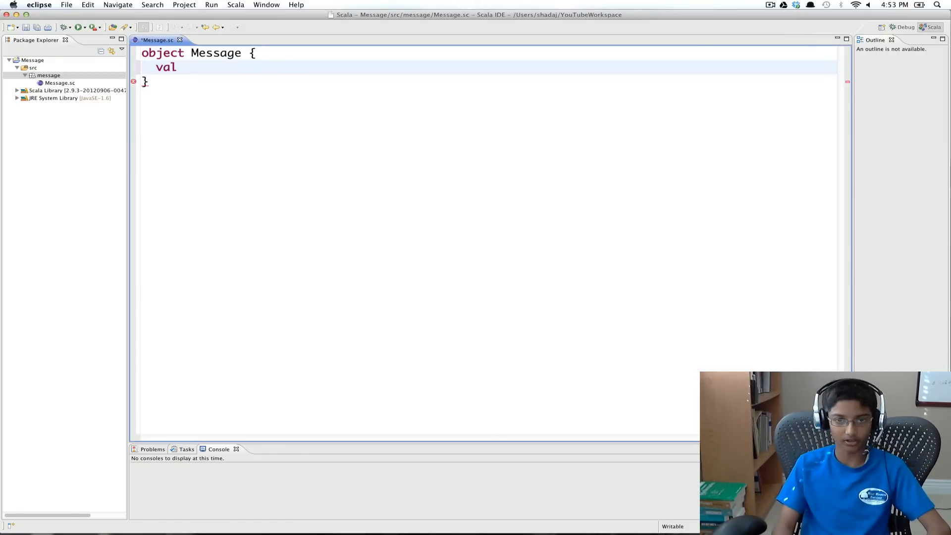
type("lower")
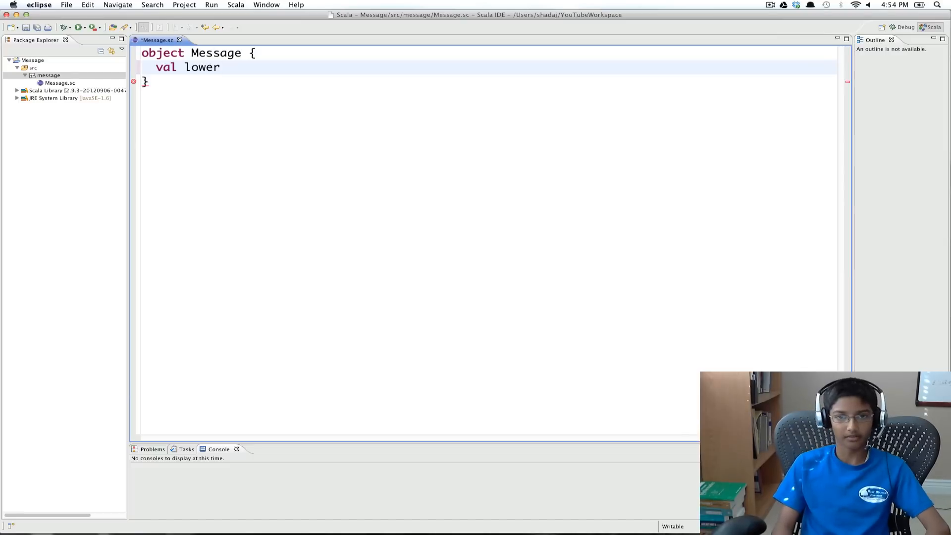
type("Map =")
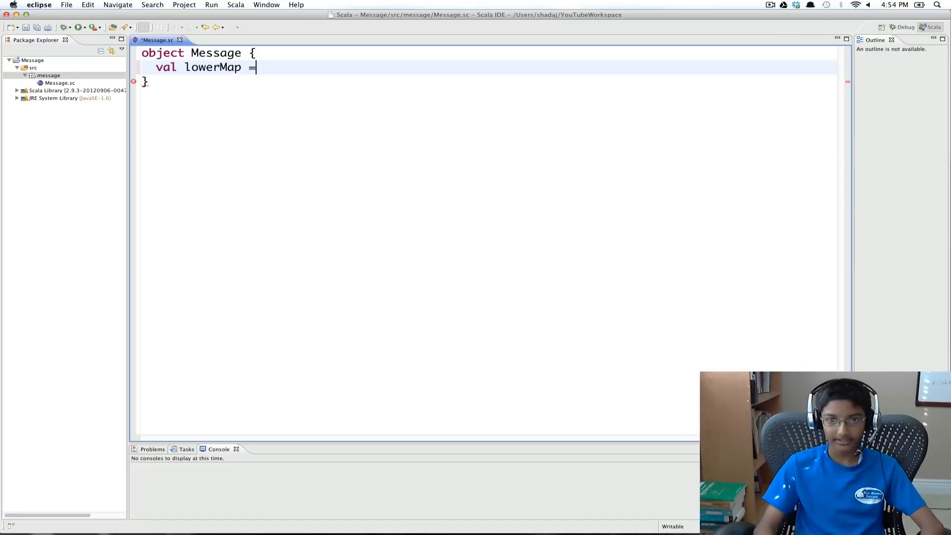
type("Map")
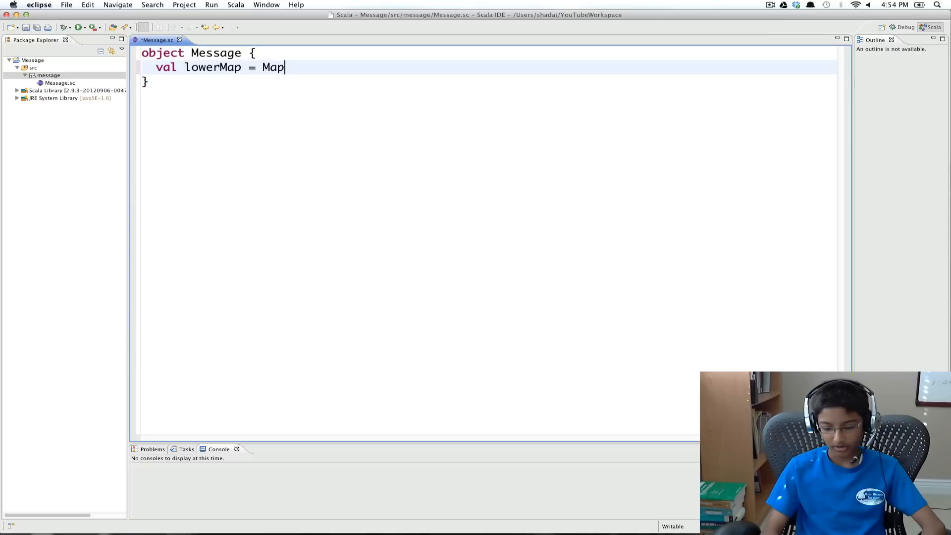
type("(")
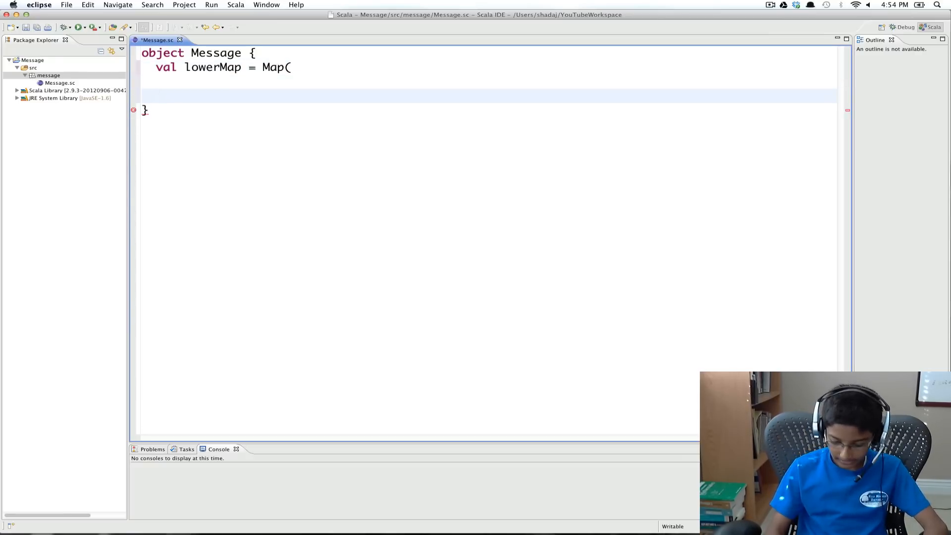
type(")")
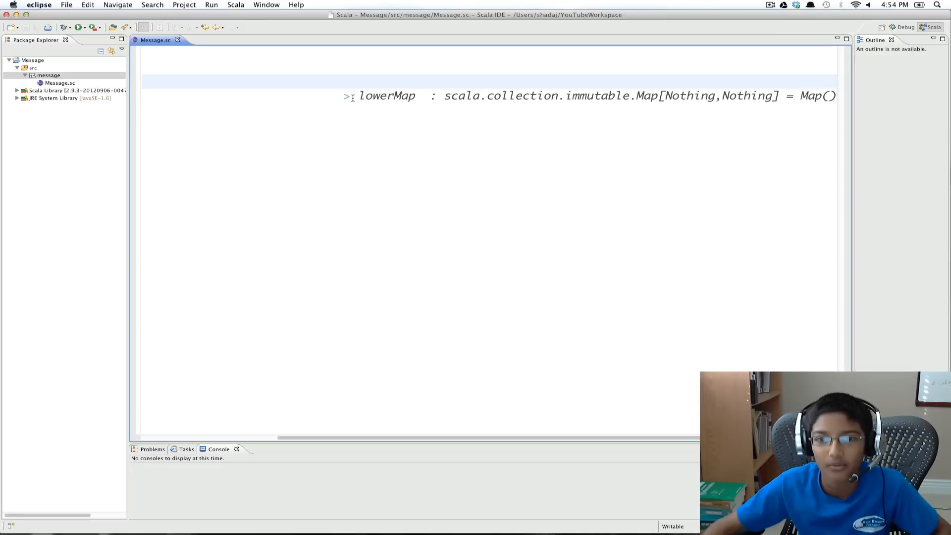
mouse_move(748, 226)
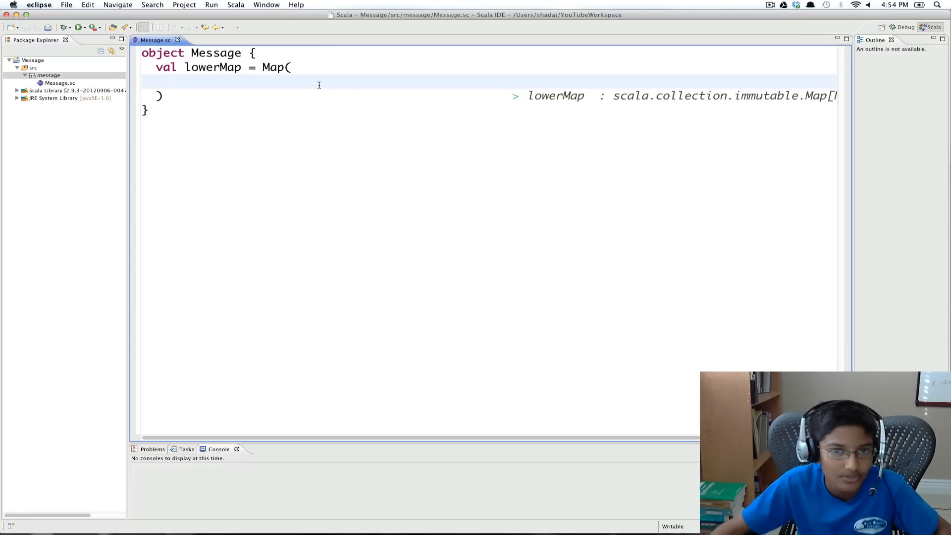
Enter the first lowerMap pairs 't' -> '7' and 'i' -> '1'
left_click(37, 4)
type("'t")
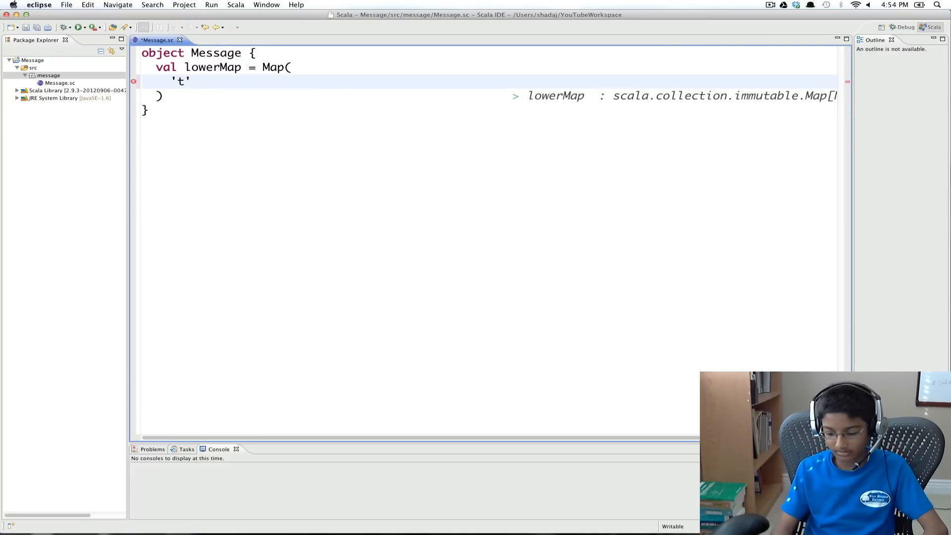
type("->")
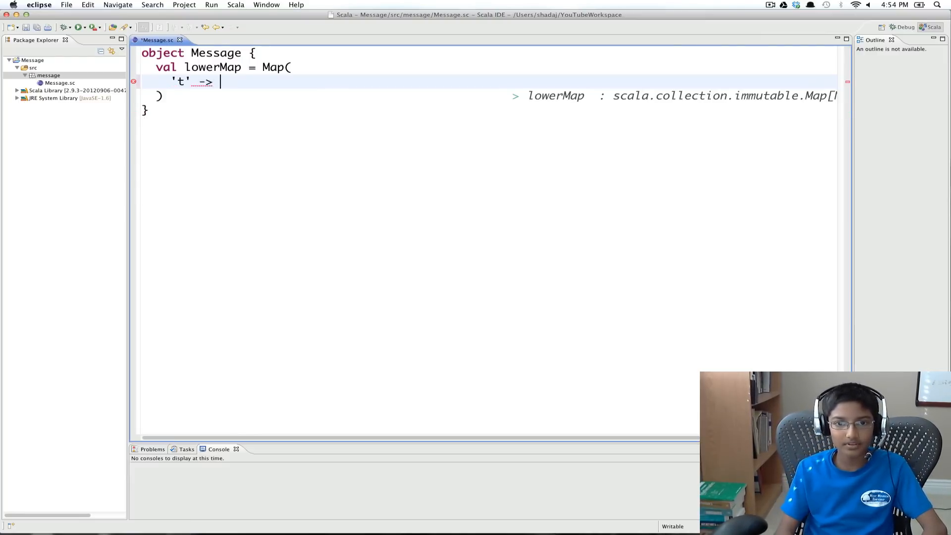
type("'7'")
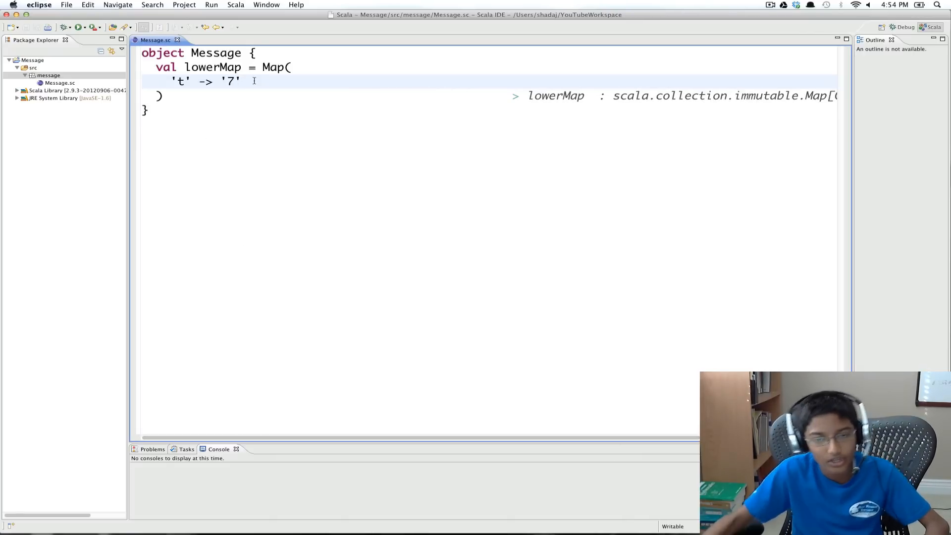
type(",")
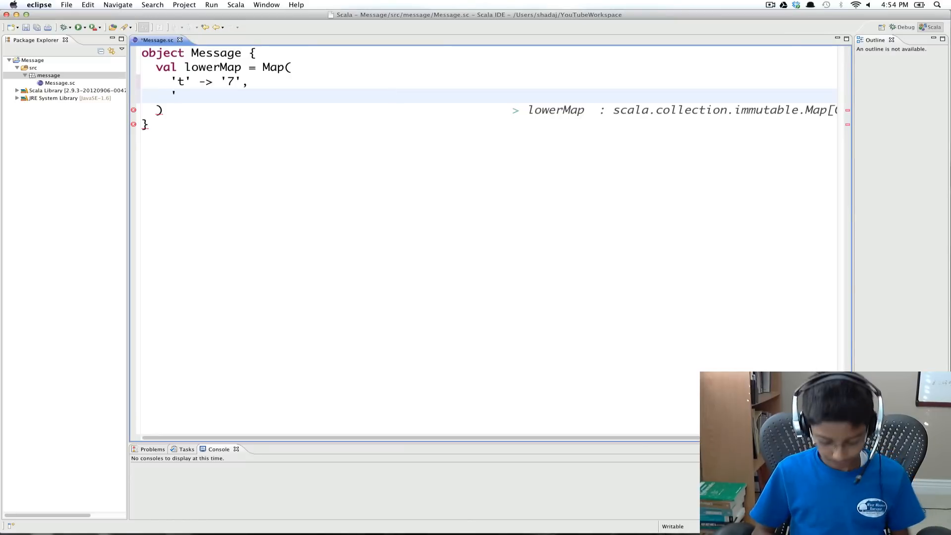
type("'i")
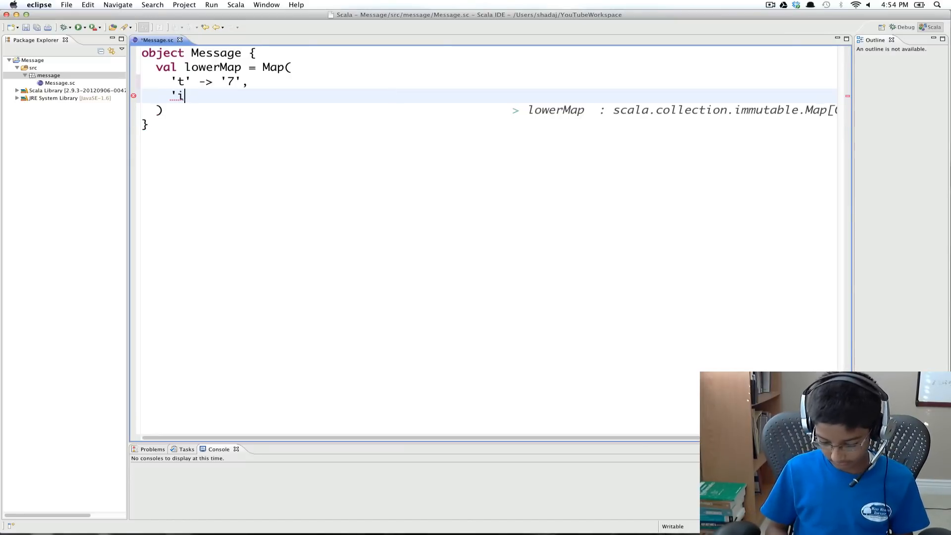
type("' ->")
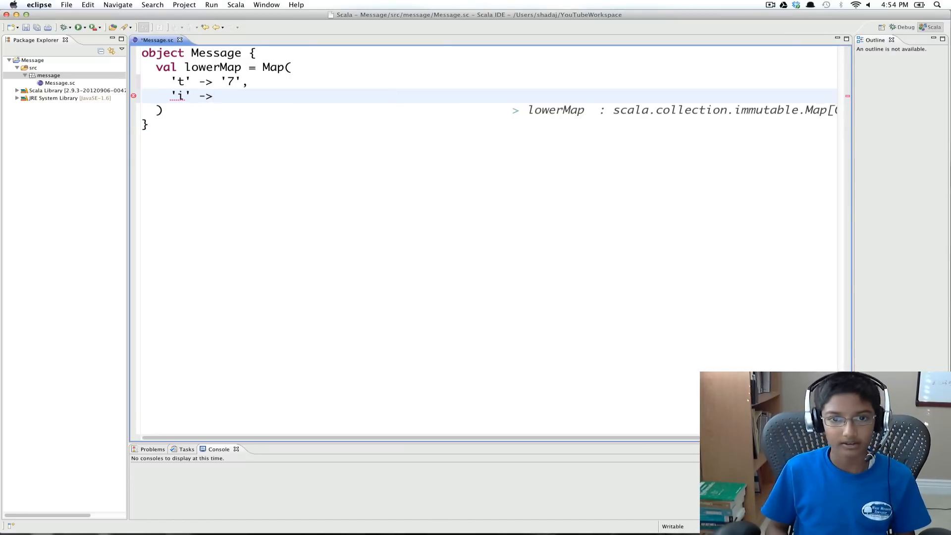
type("'1',")
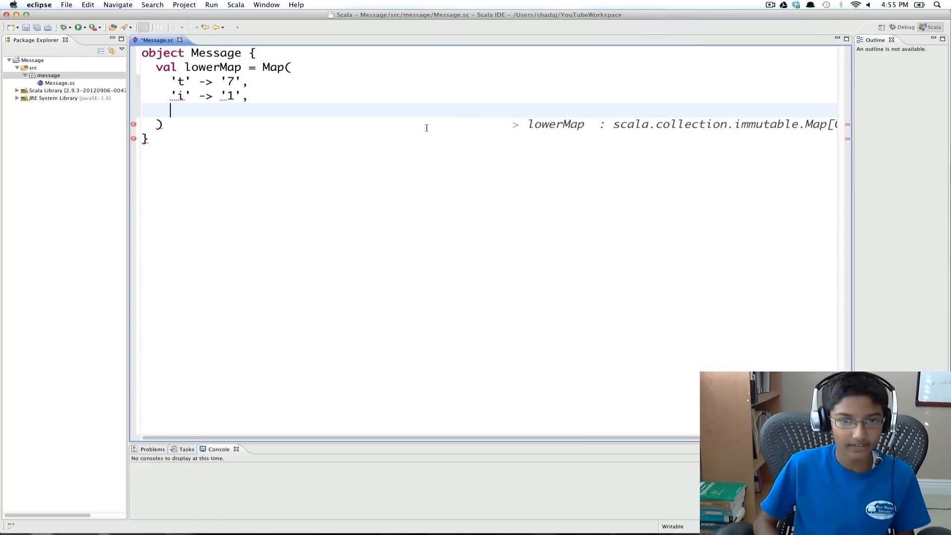
Add the pairs 's' -> '5' and 'e' -> '3' to lowerMap
type("'s' -")
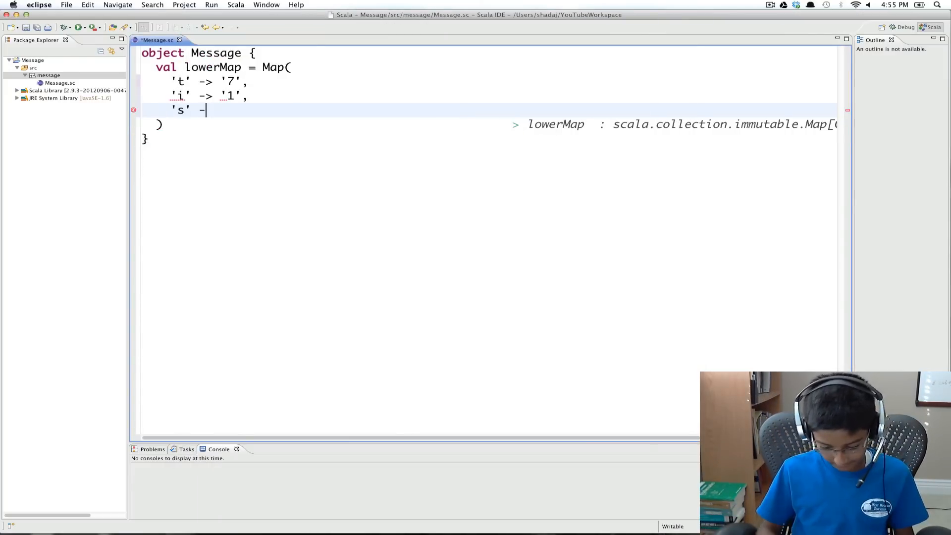
type("> '5")
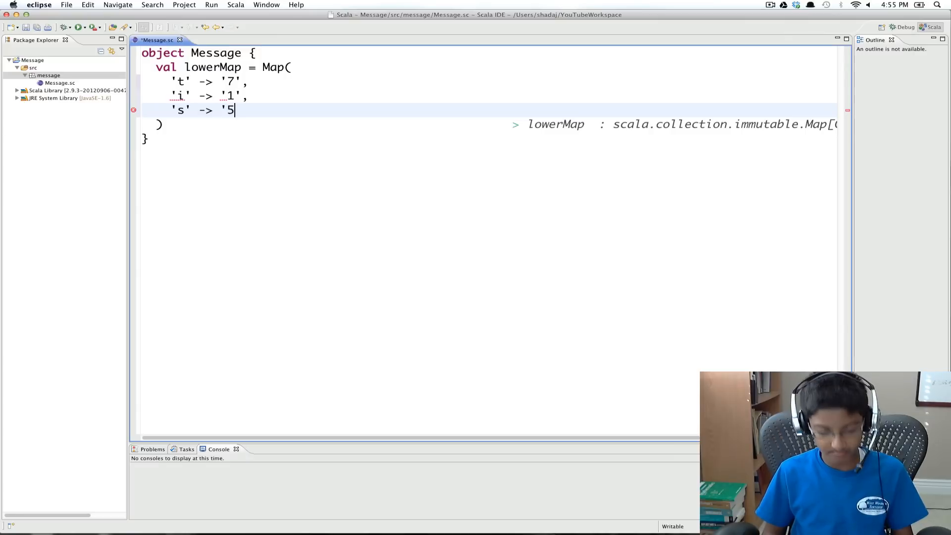
type("',")
type("'e' ->")
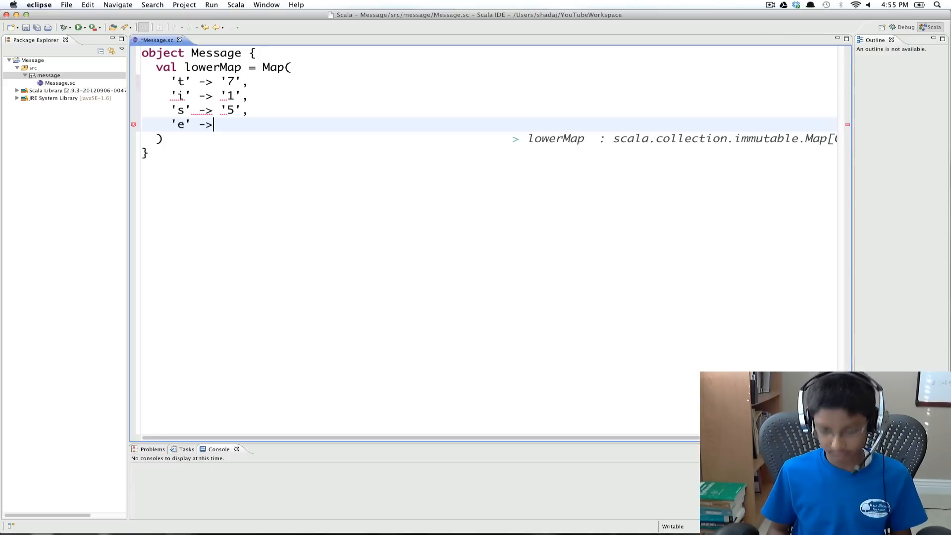
type("'")
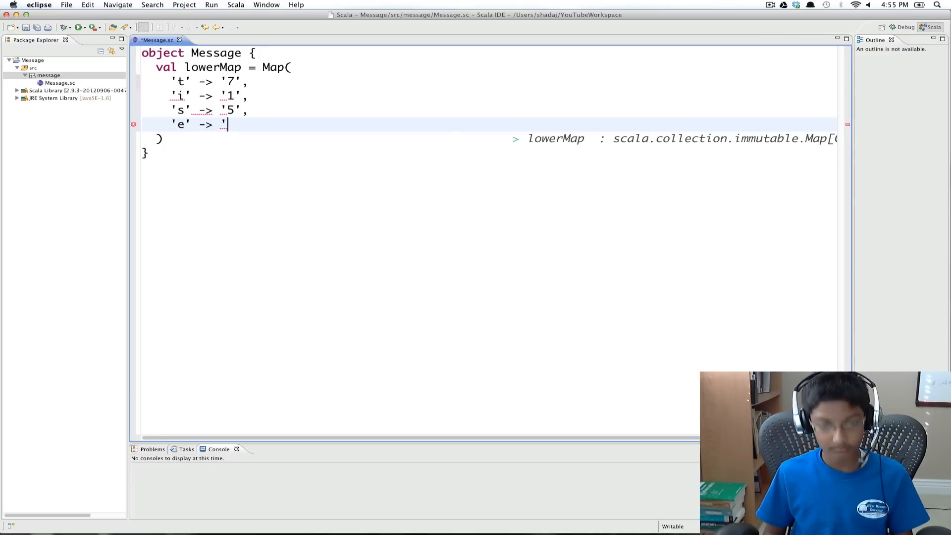
type("3")
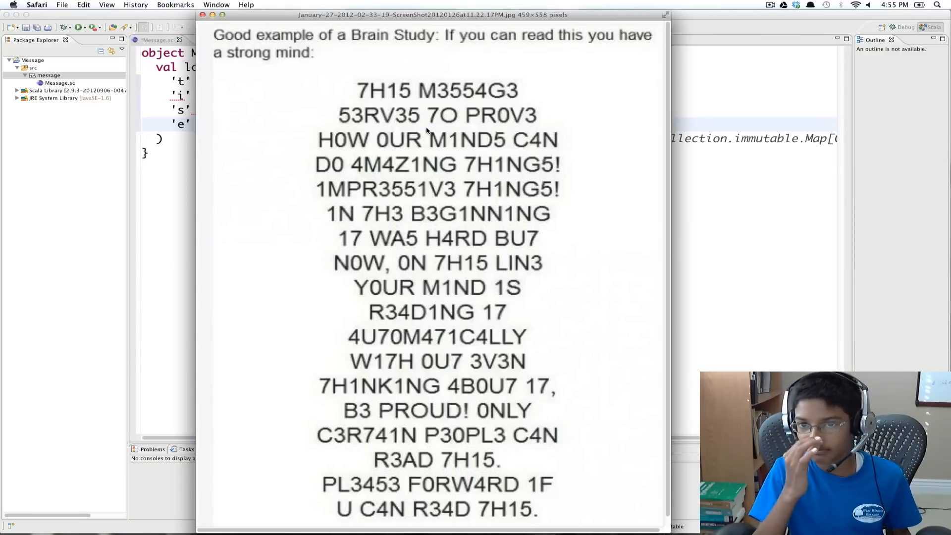
mouse_move(476, 91)
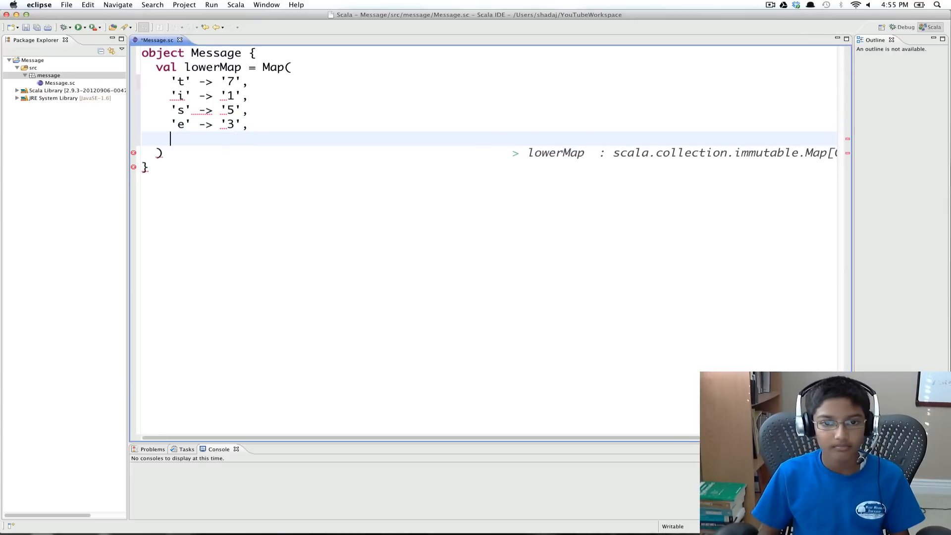
Add the pairs 'a' -> '4' and 'o' -> '0' to lowerMap
type("'a' -")
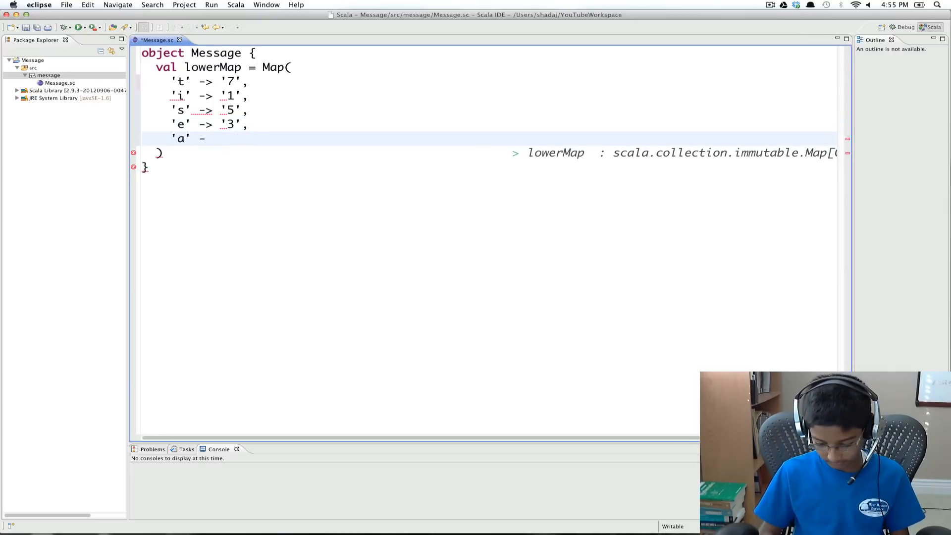
type("> '4',")
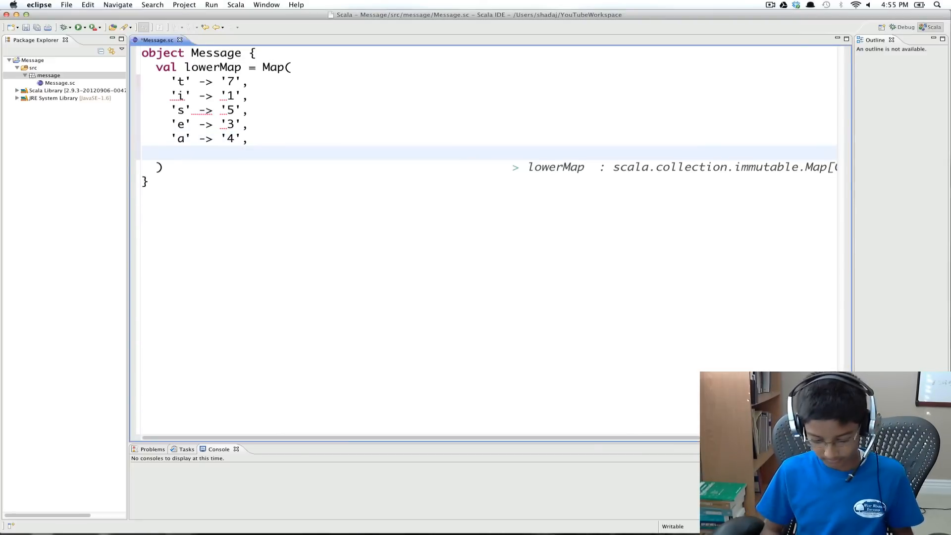
type("'o' -")
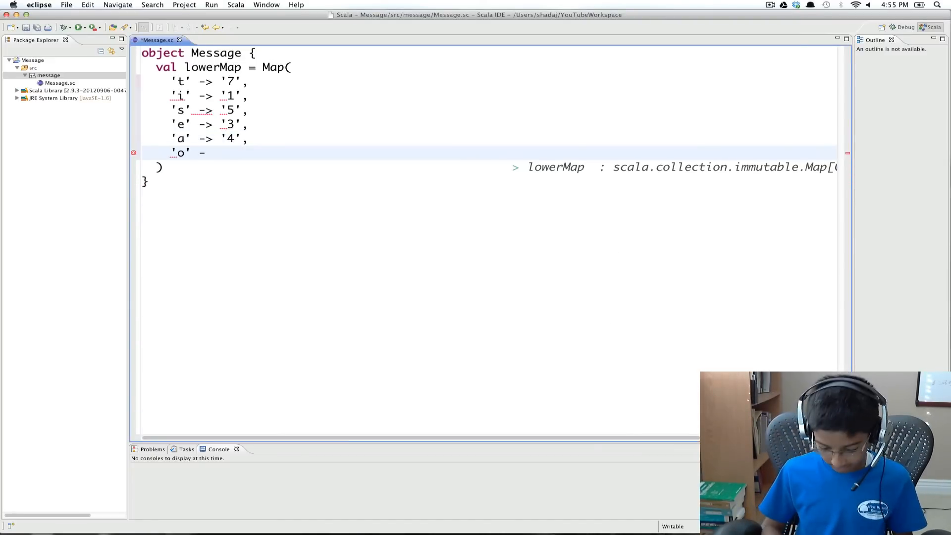
type("> '0")
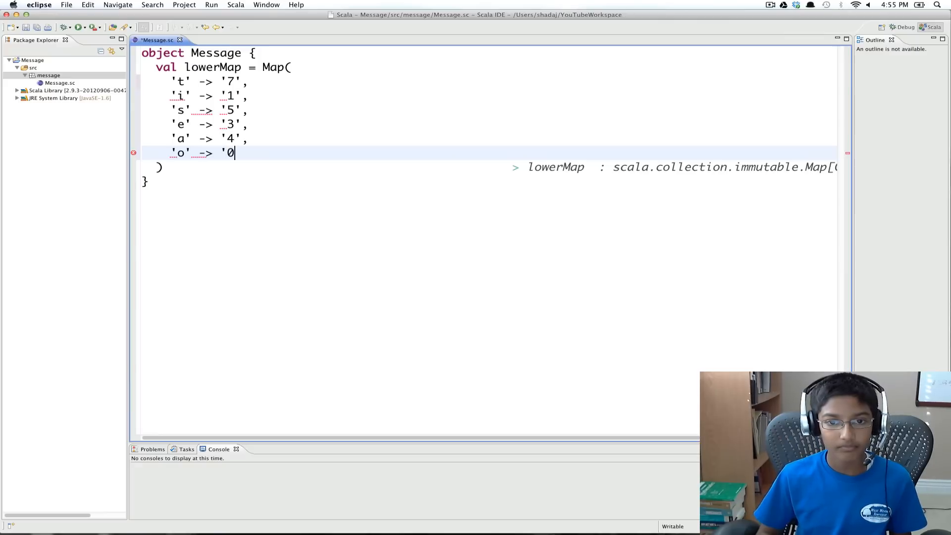
type("'")
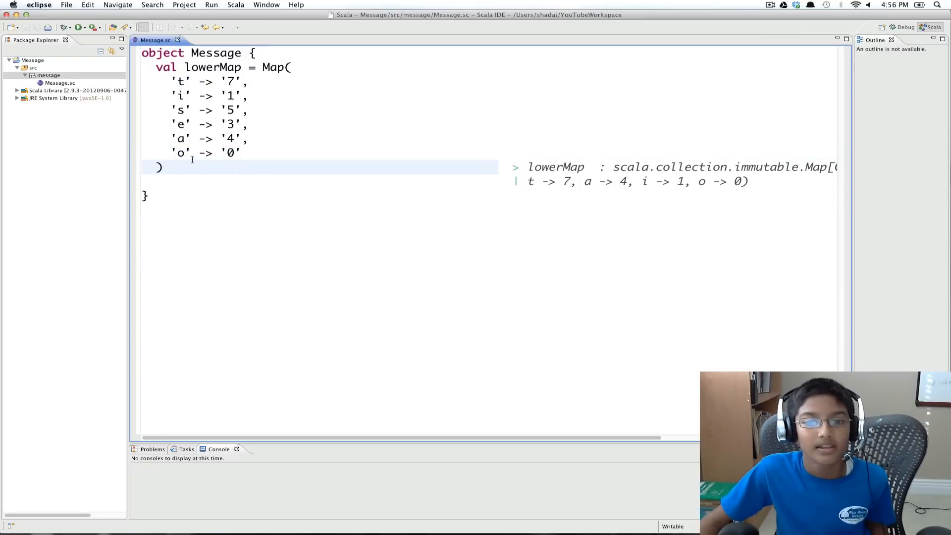
mouse_move(142, 144)
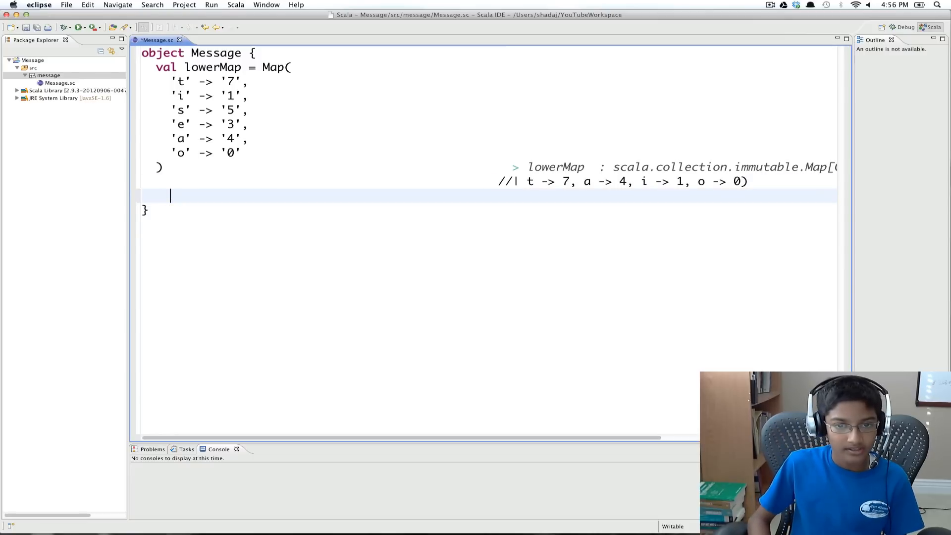
Write 'val upperMap = lowerMap.map {' opening a brace block after trying '(t =>'
type("val")
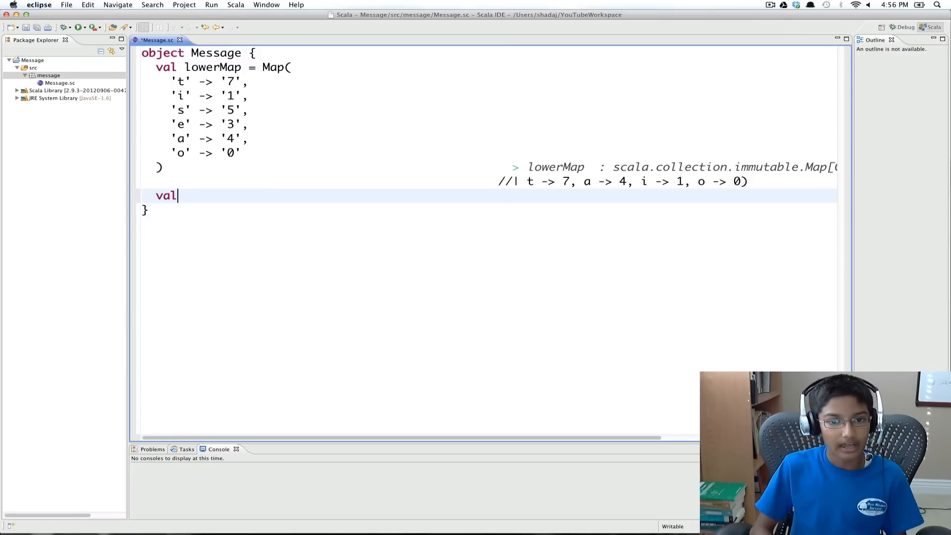
type("upperMap =")
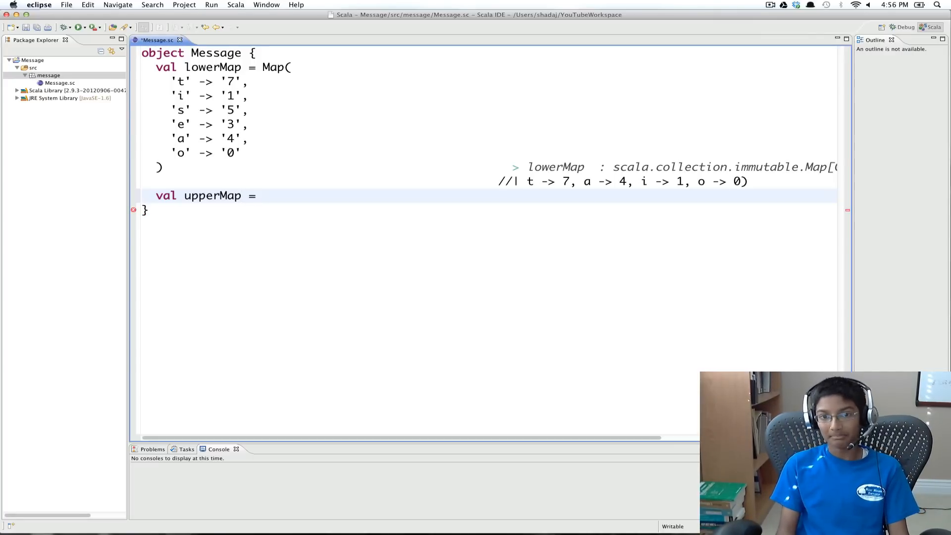
left_click(261, 195)
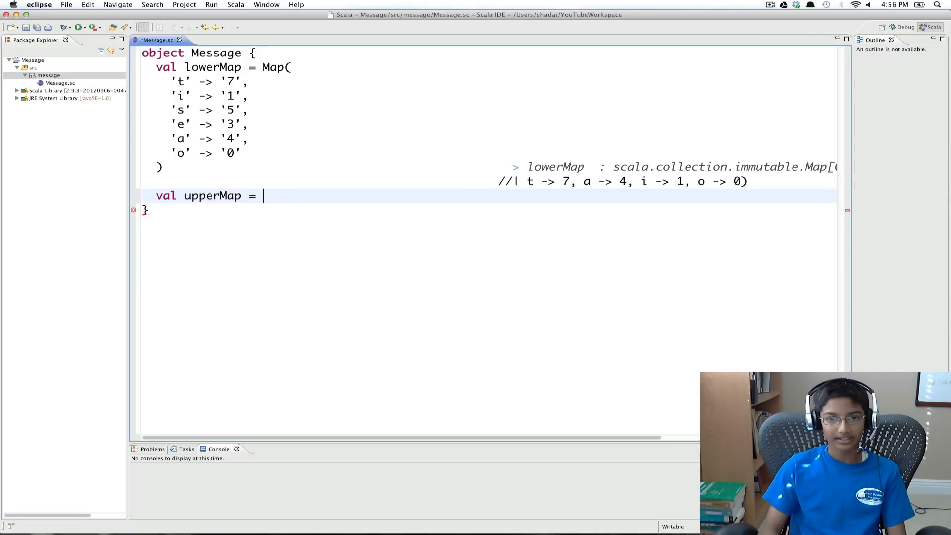
type("lowerMap")
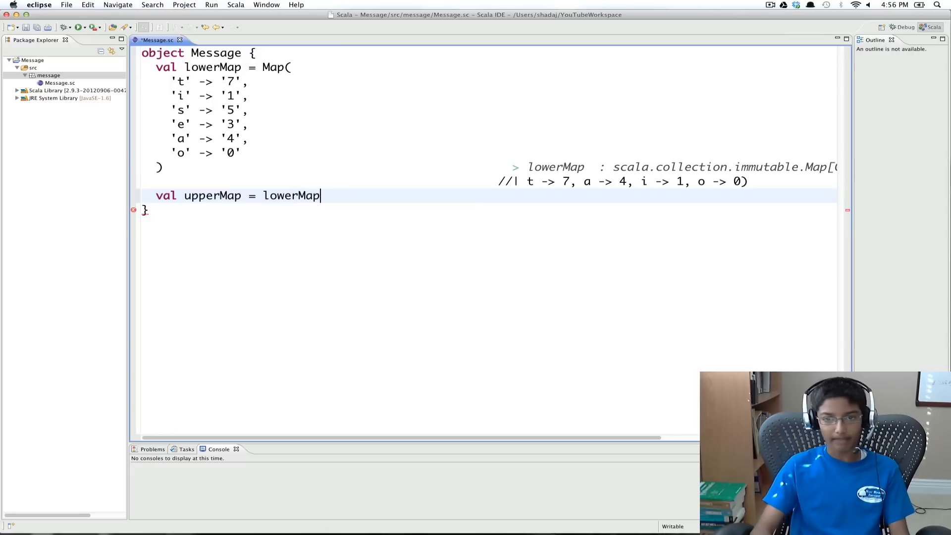
type(".map")
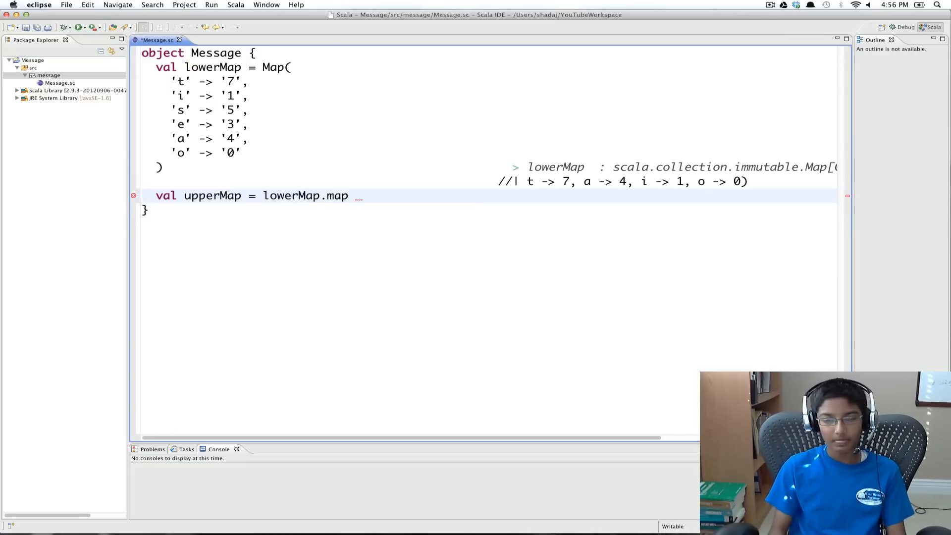
type("(")
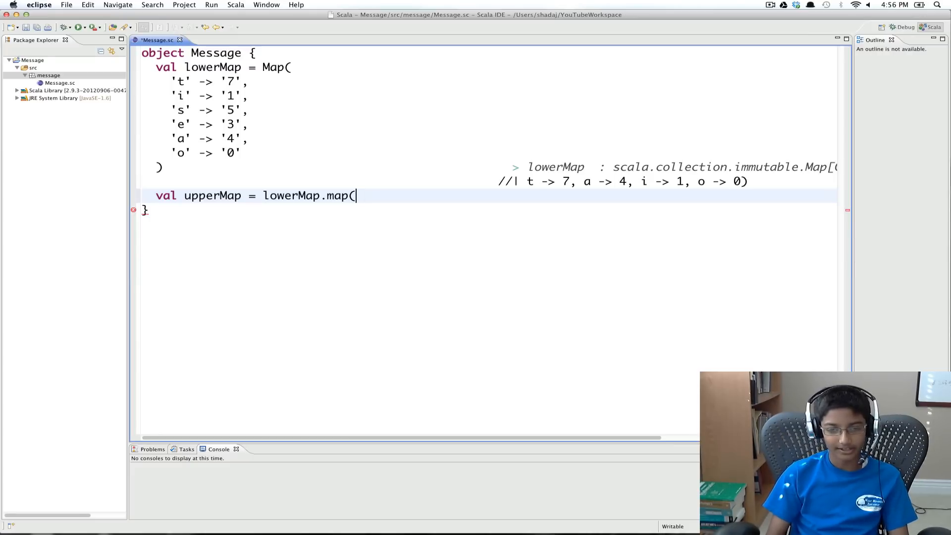
type("t =>")
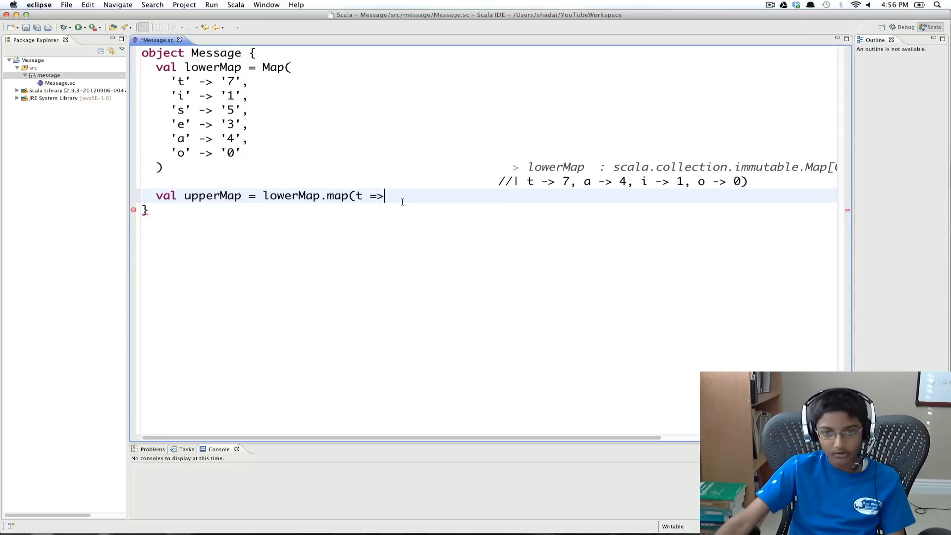
mouse_move(383, 195)
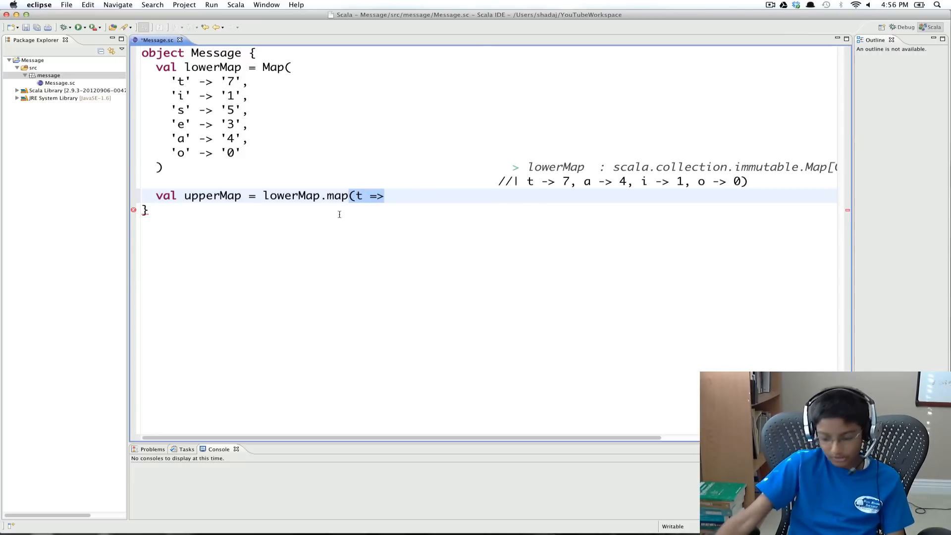
type("{")
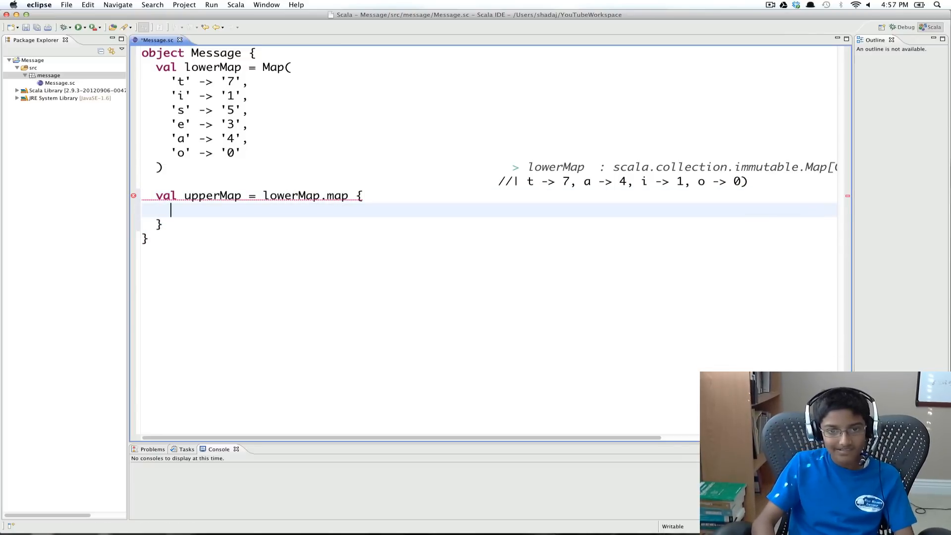
Write 'case (k,v) => k.toUpper -> v' in the block and save to evaluate upperMap
type("cas")
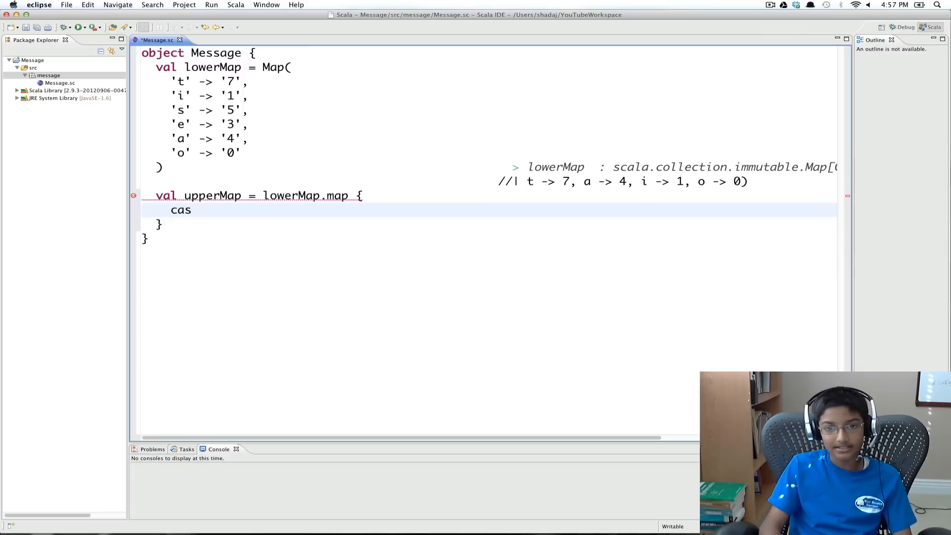
type("e (k")
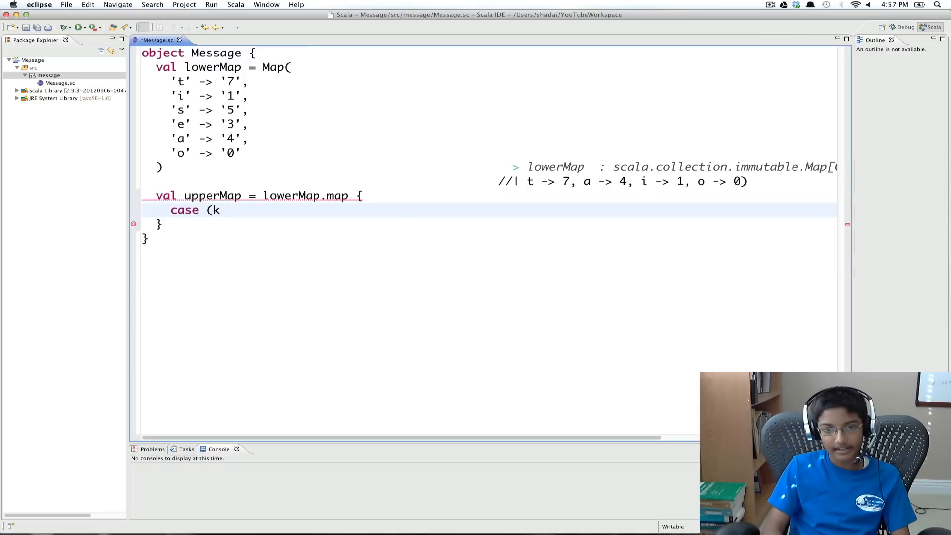
type(",v)")
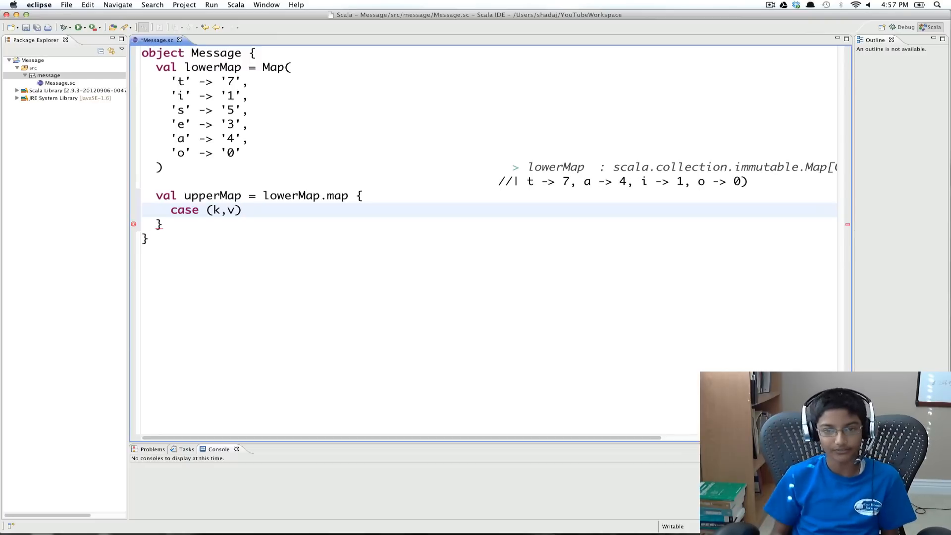
type("=")
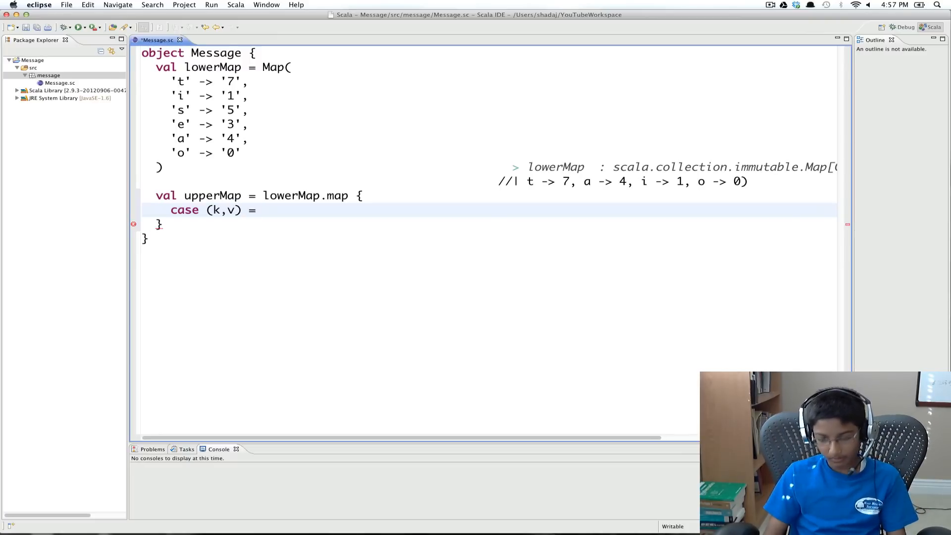
type(">")
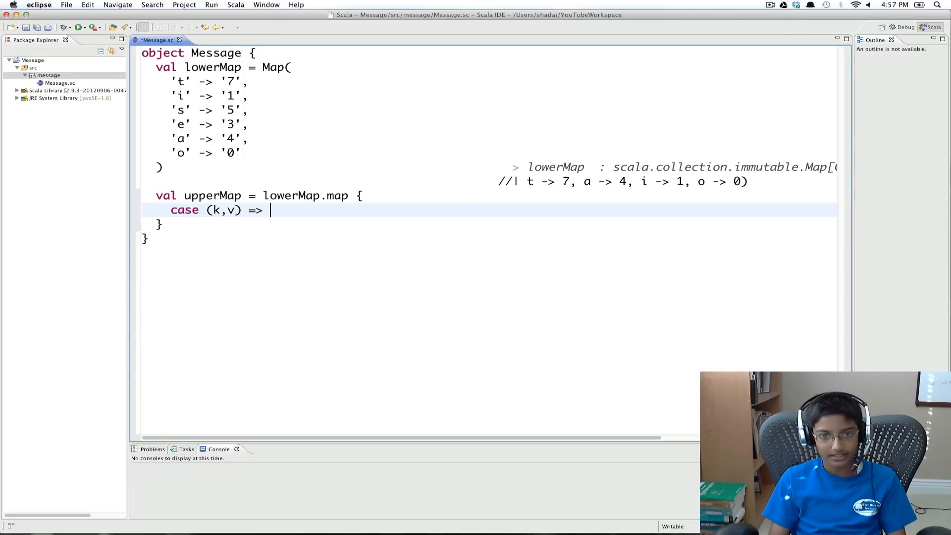
type("k.")
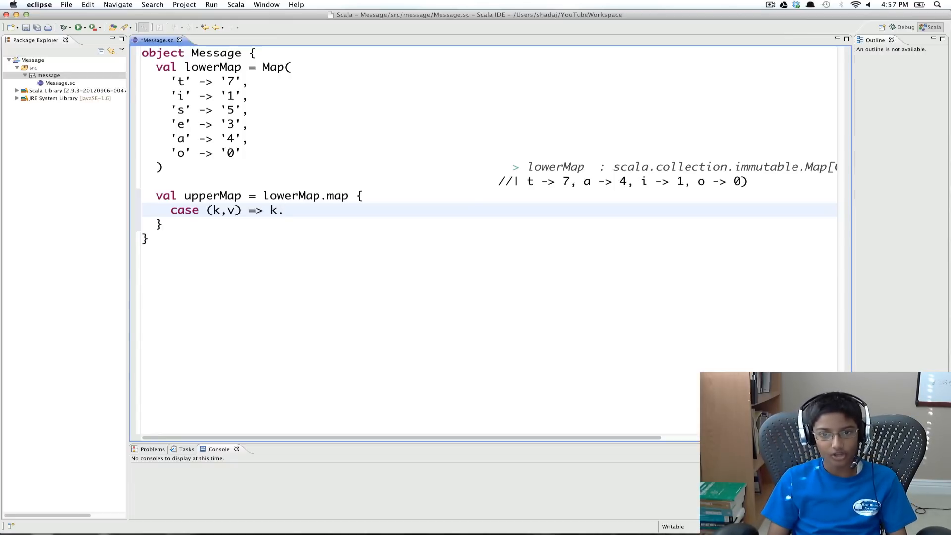
type("to")
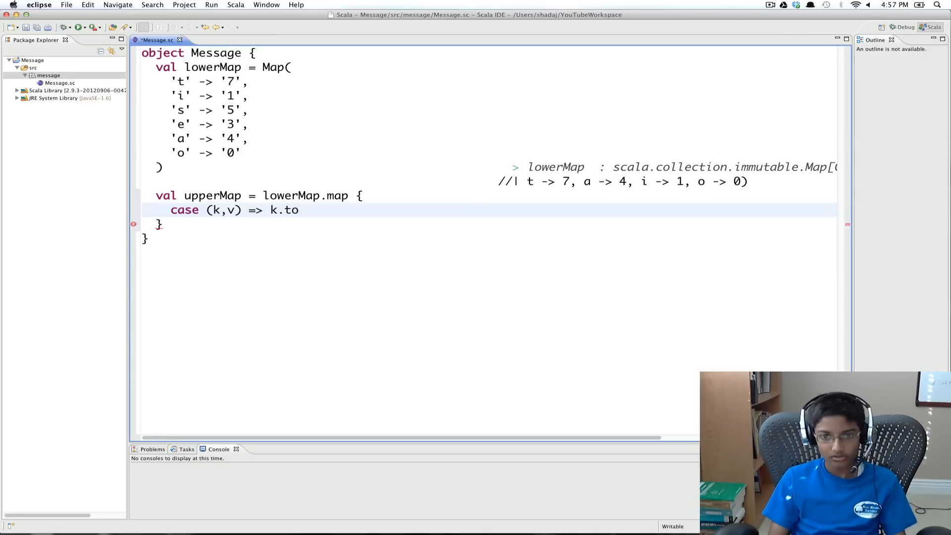
type("Upper")
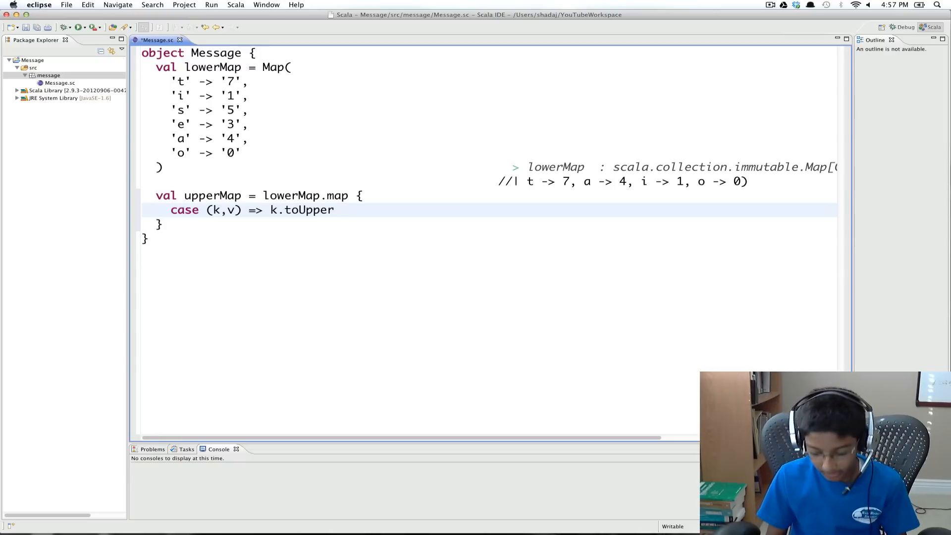
type("->")
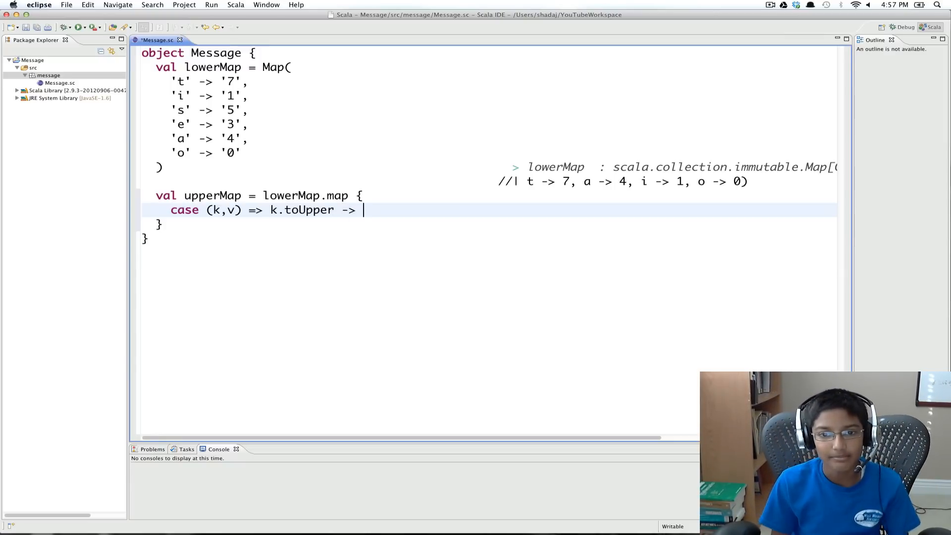
type("v")
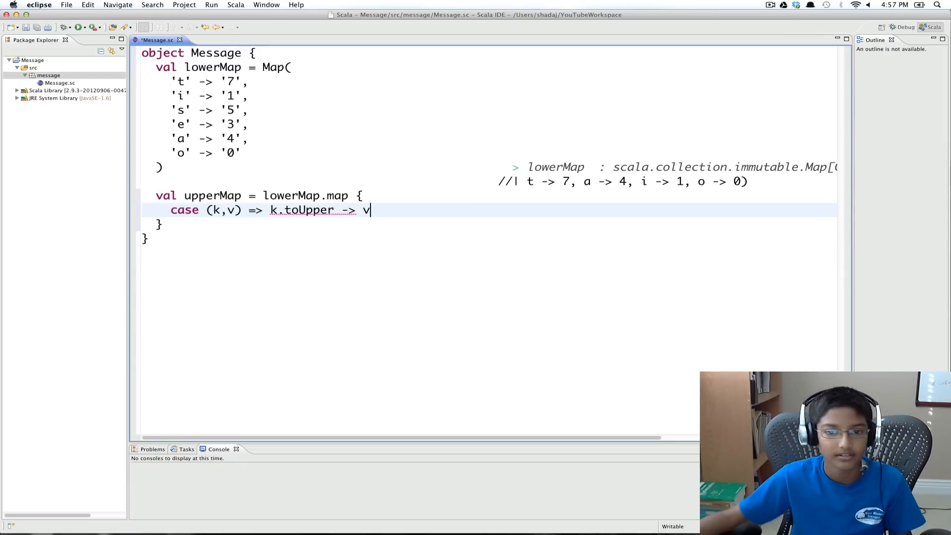
key("cmd+s")
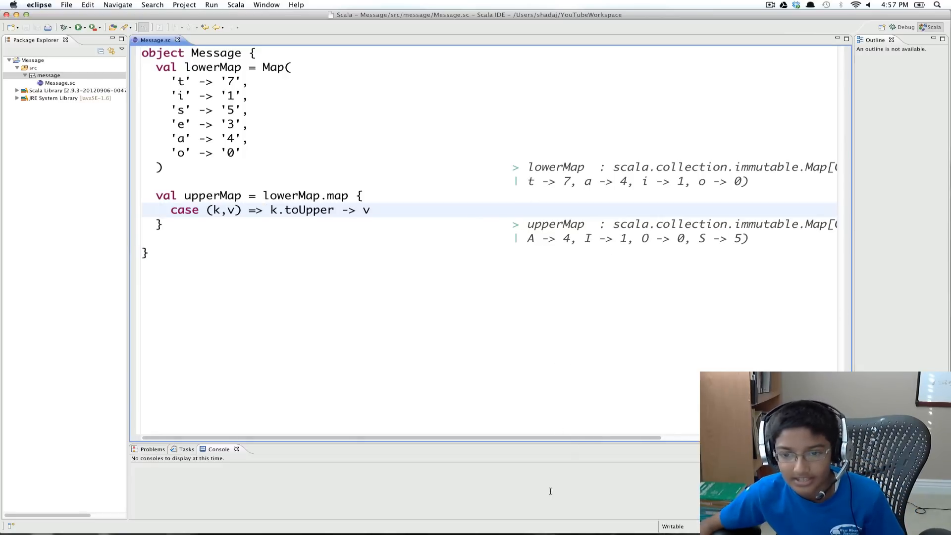
scroll("right", 3)
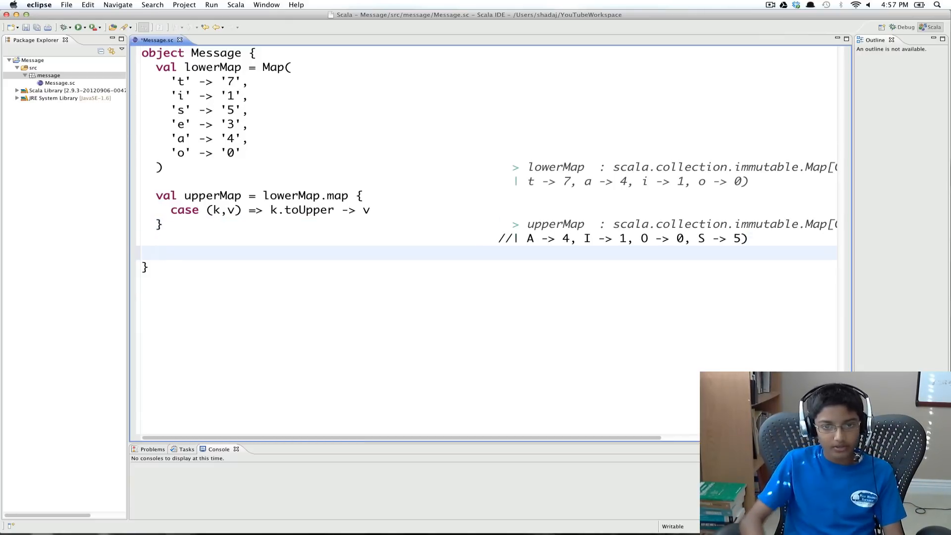
Write 'val allMap = (lowerMap ++ upperMap)' and save to evaluate it
type("va")
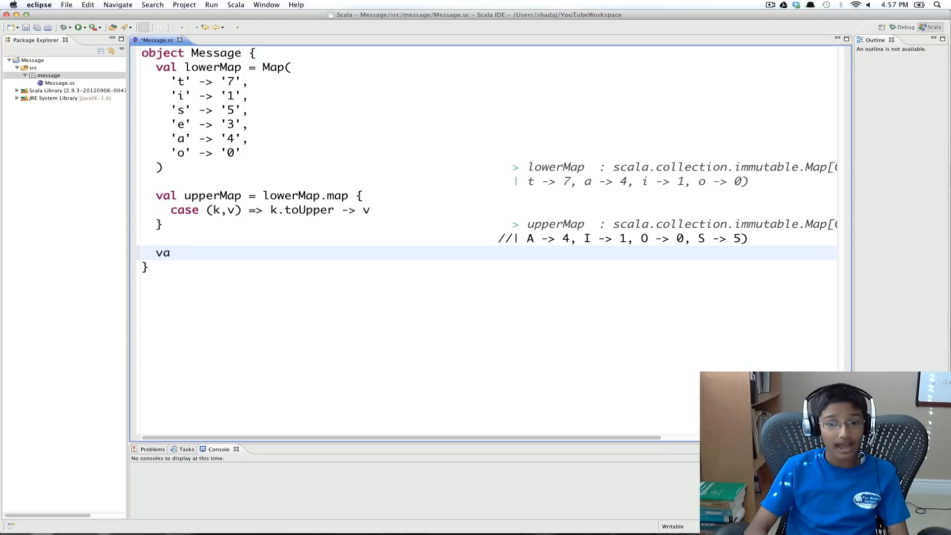
type("l")
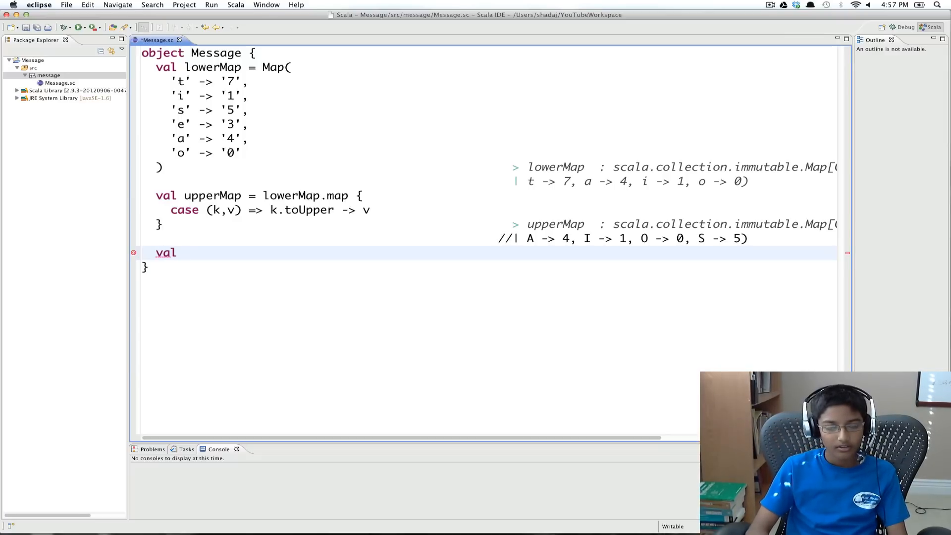
type("allM")
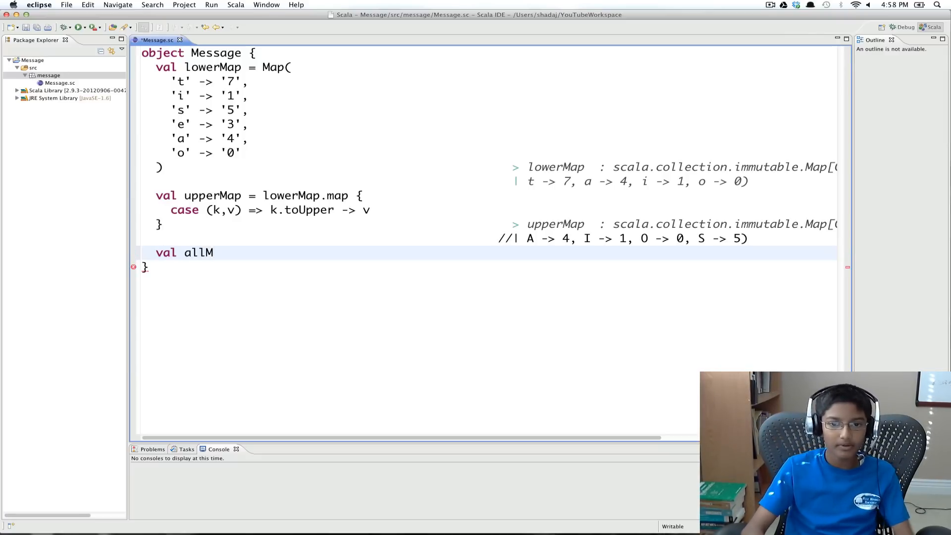
type("ap =")
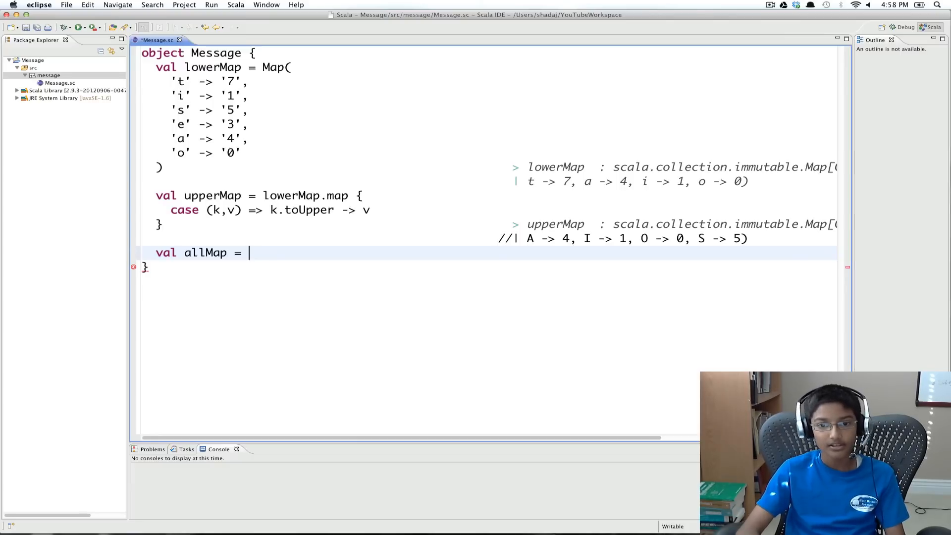
type("(")
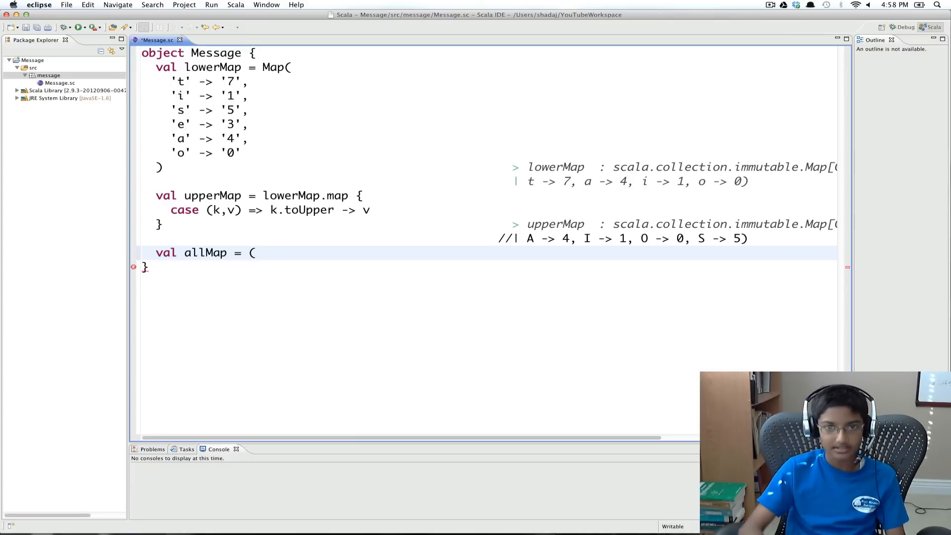
type("lowerMap ++")
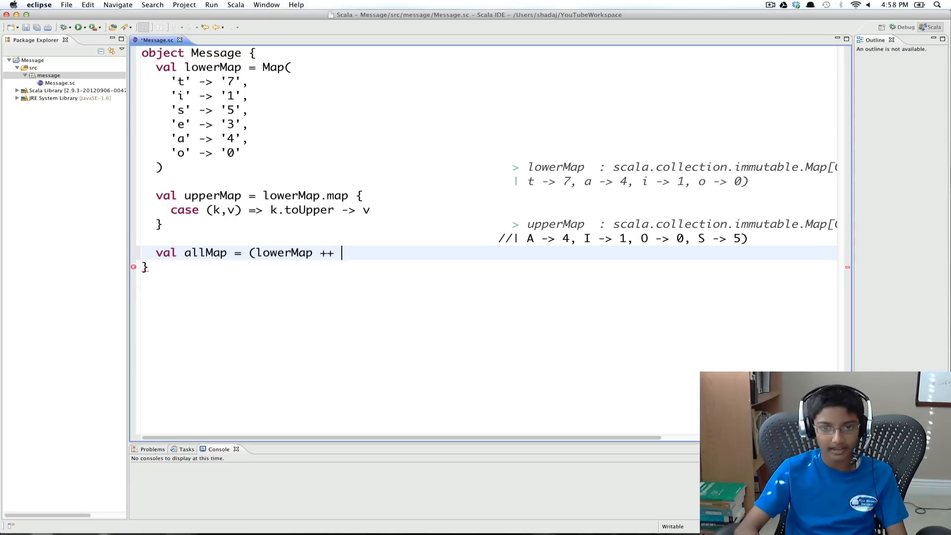
type("upperMap")
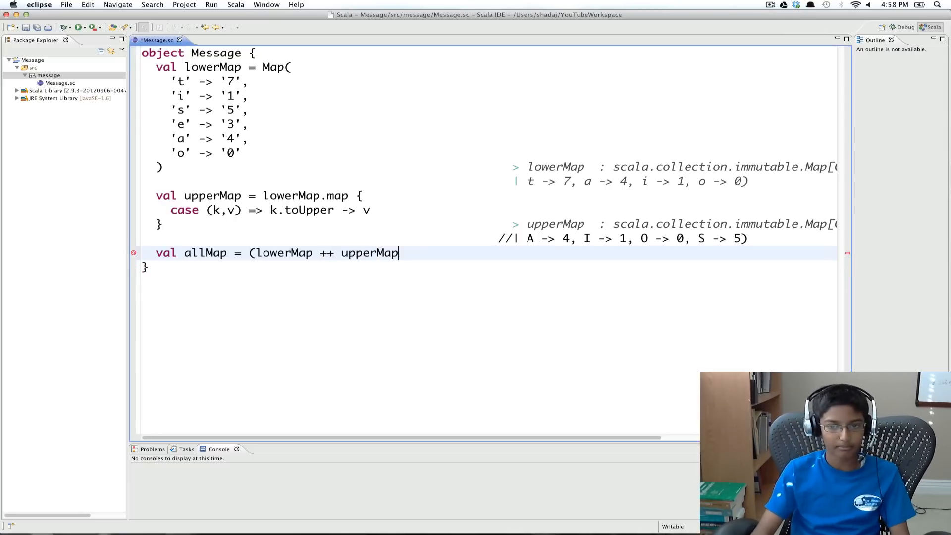
type(")")
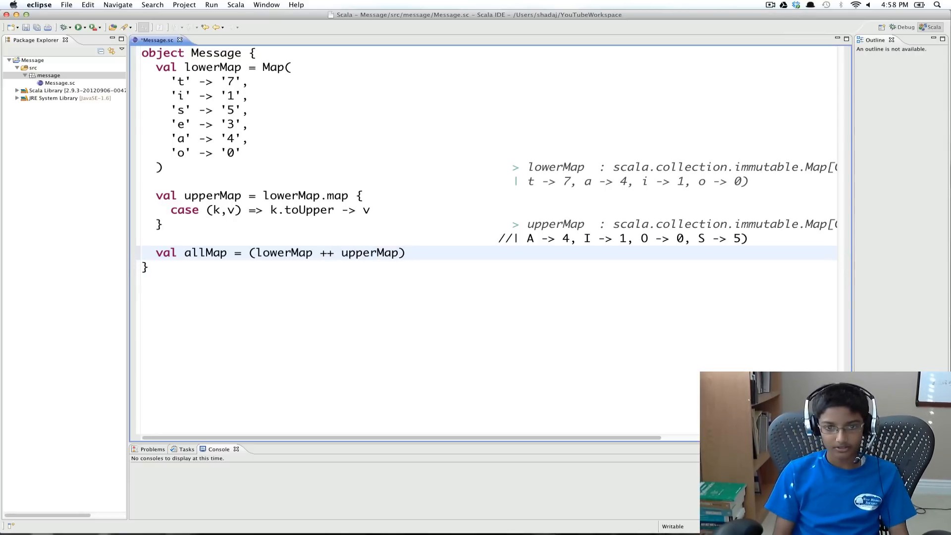
key("cmd+s")
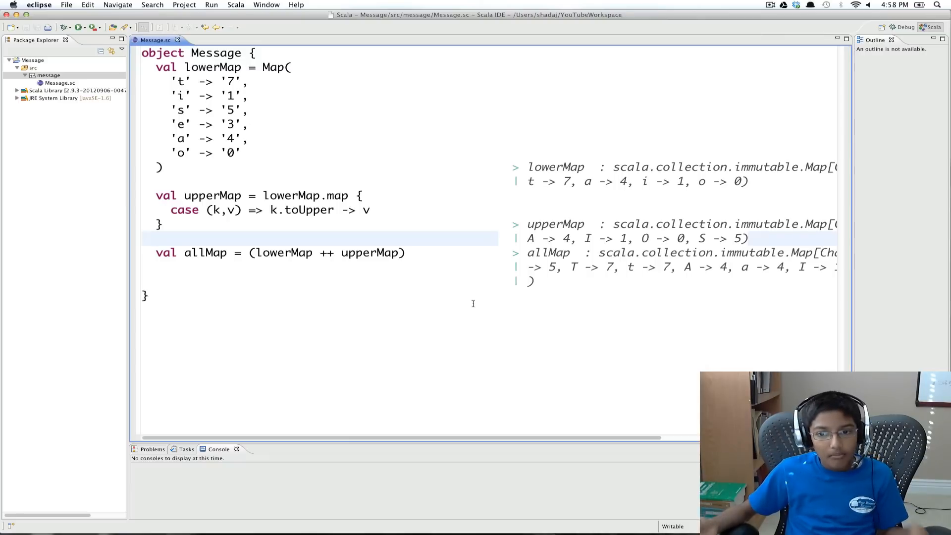
mouse_move(453, 203)
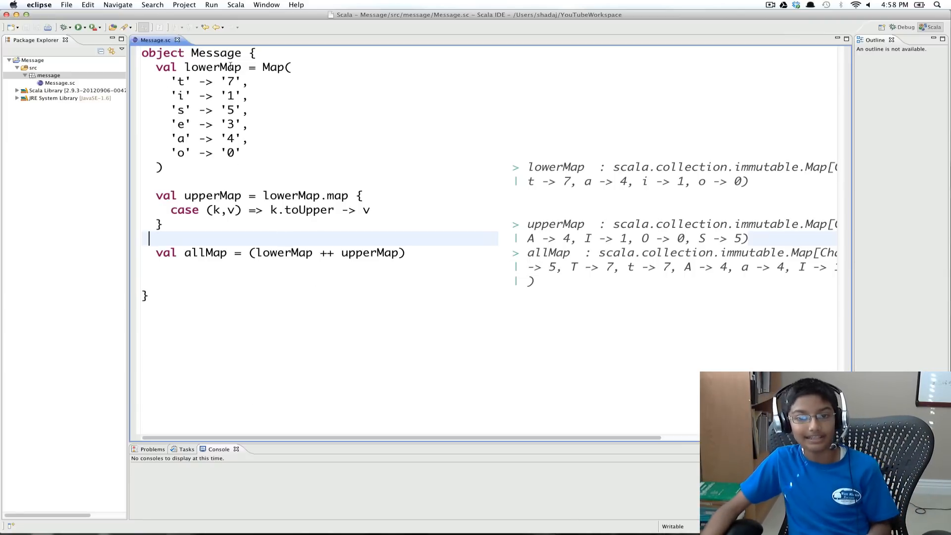
mouse_move(442, 206)
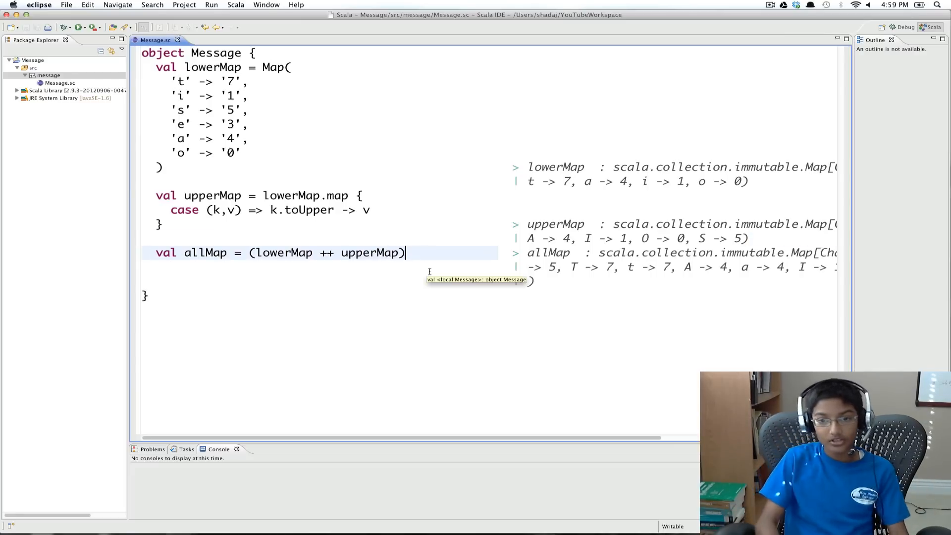
Append '.withDefault(k => k)' to allMap so unmapped characters return themselves
type(".wi")
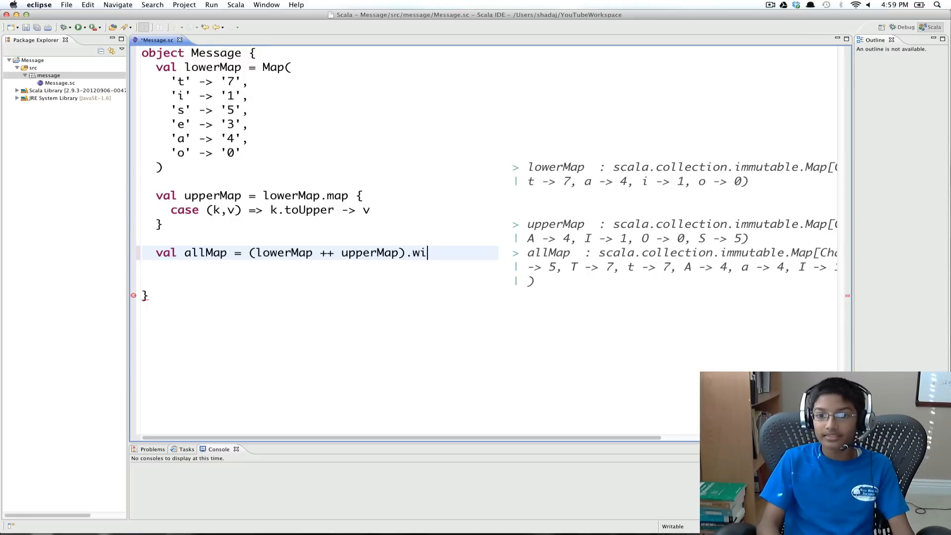
type("thDe")
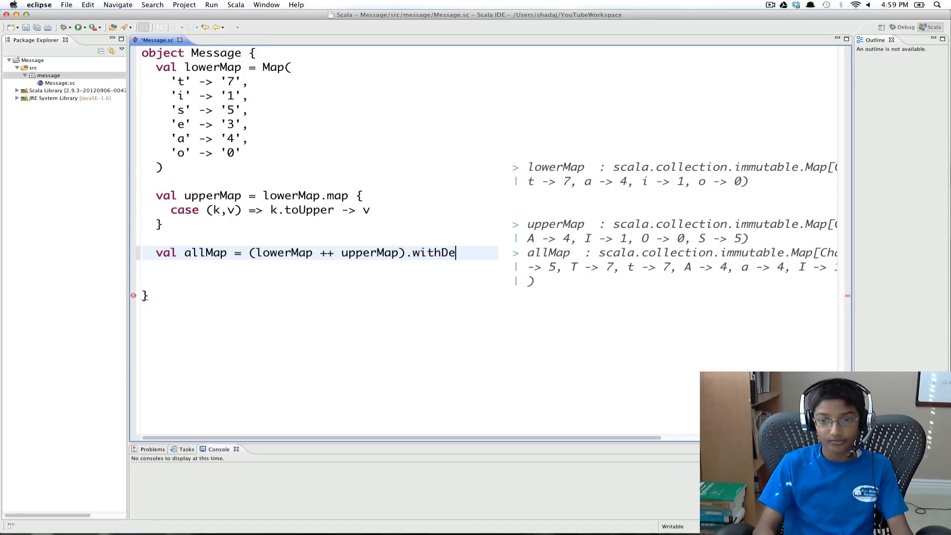
type("f")
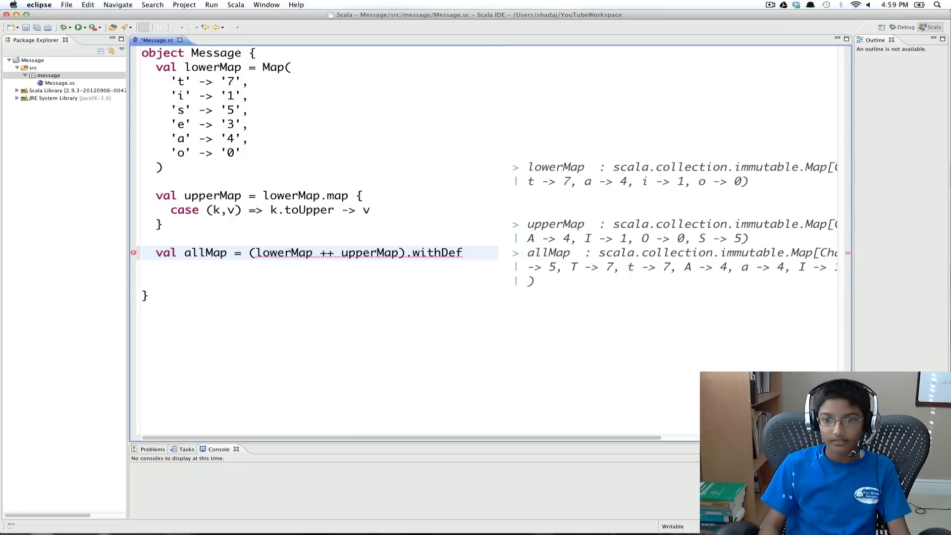
type("ault(d")
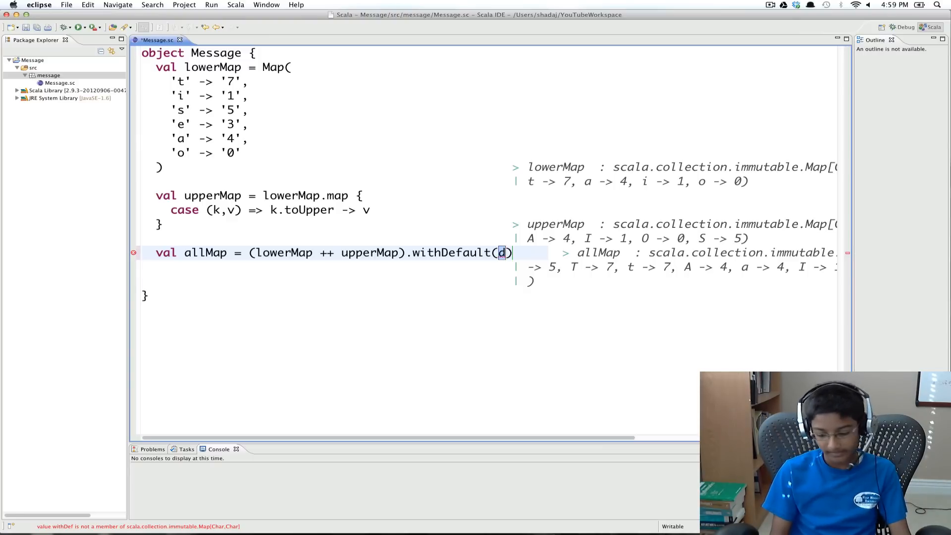
type("k")
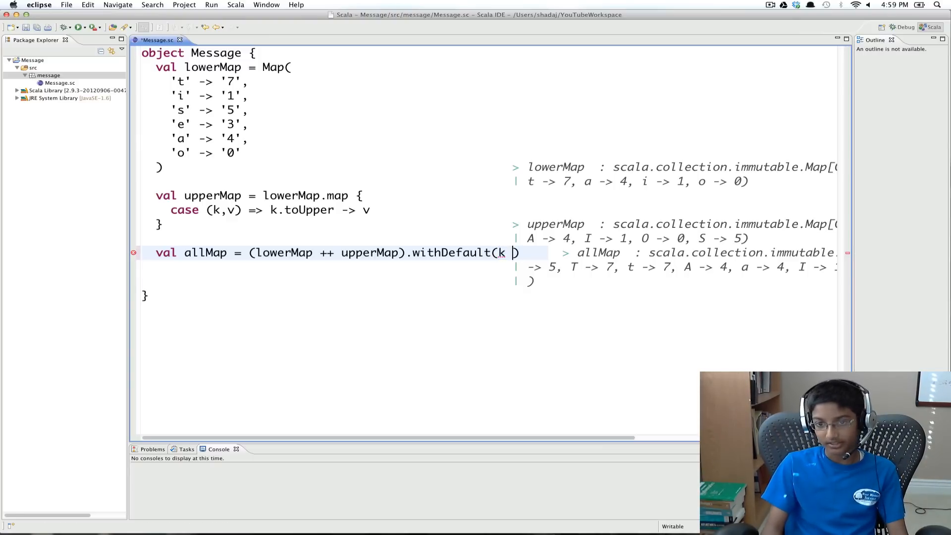
type("=")
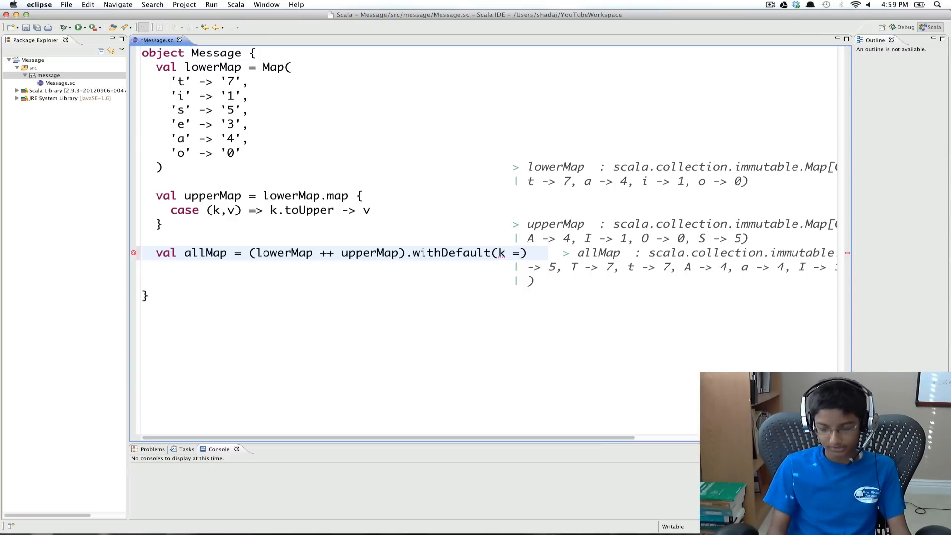
type("=> k)")
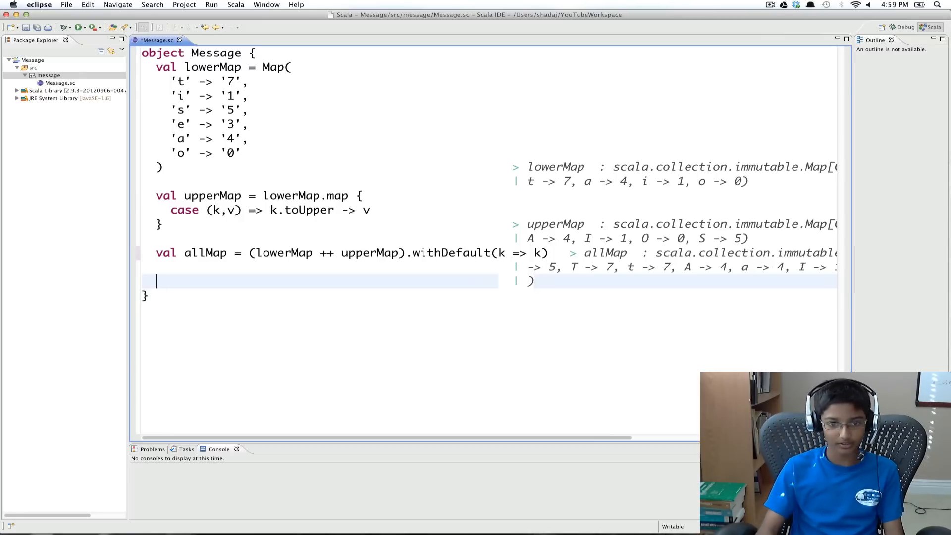
Write println("Welcome to the Scala Worksheet!") below allMap and save to evaluate it
type("println(")
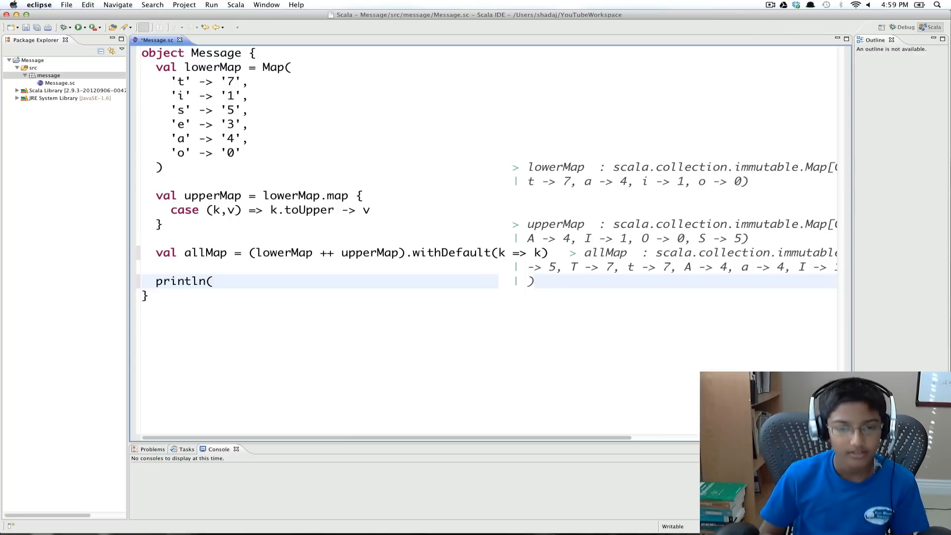
type("\"")
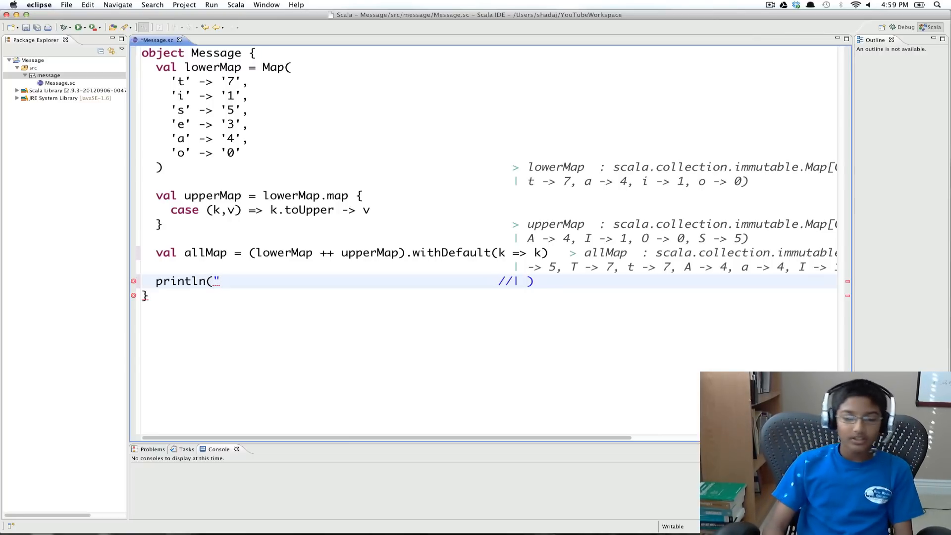
type("Welcom")
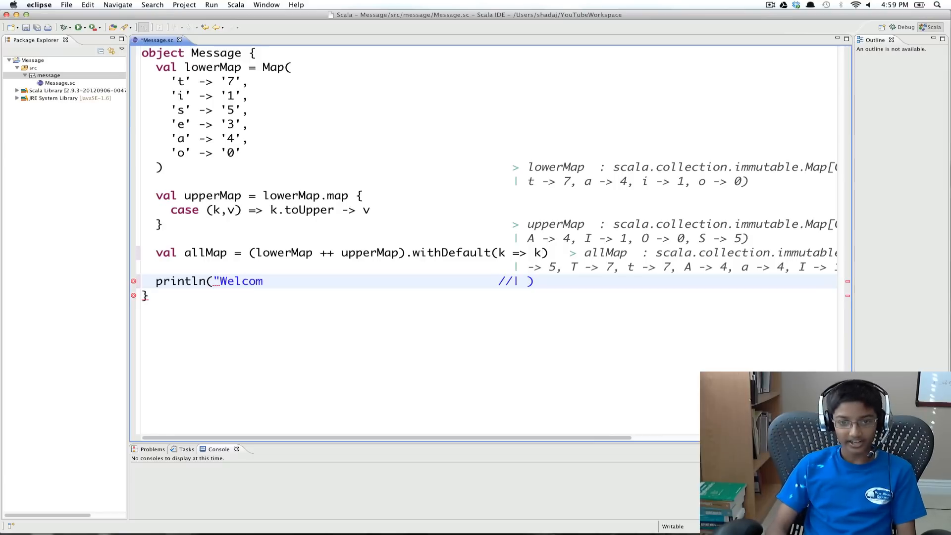
type("e to the")
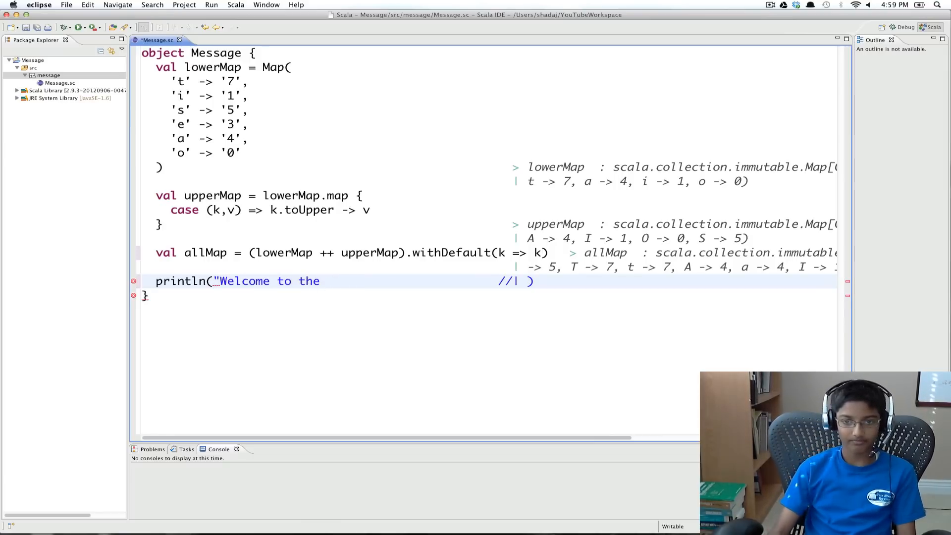
type("Scala")
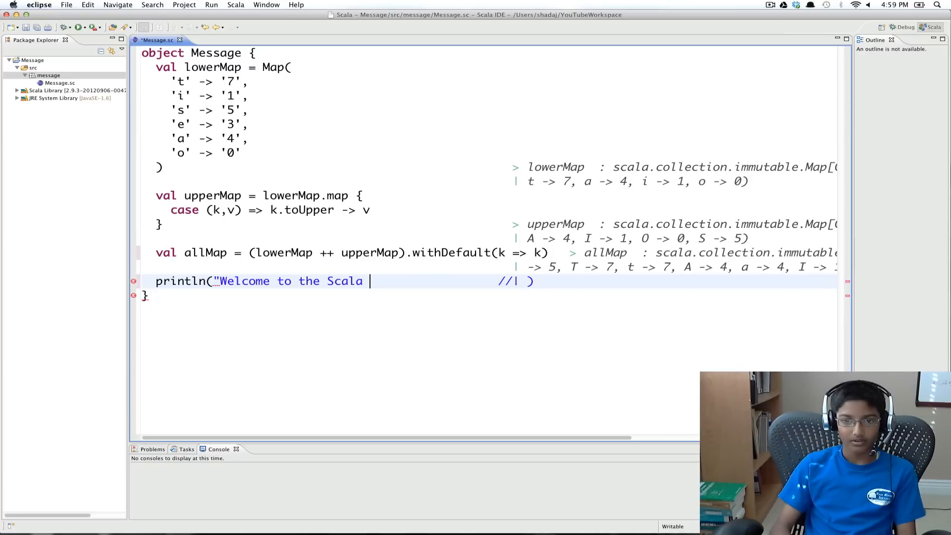
type("Worksheet!")
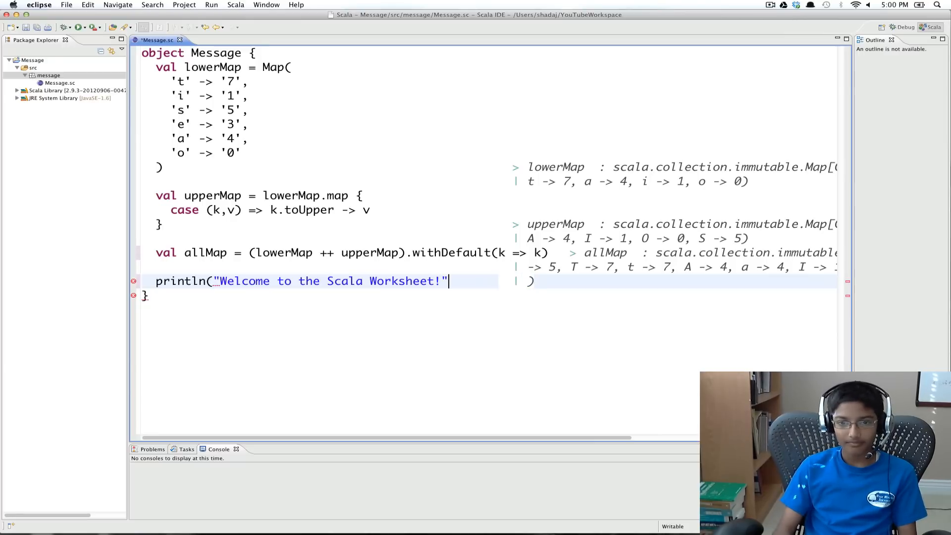
type(")")
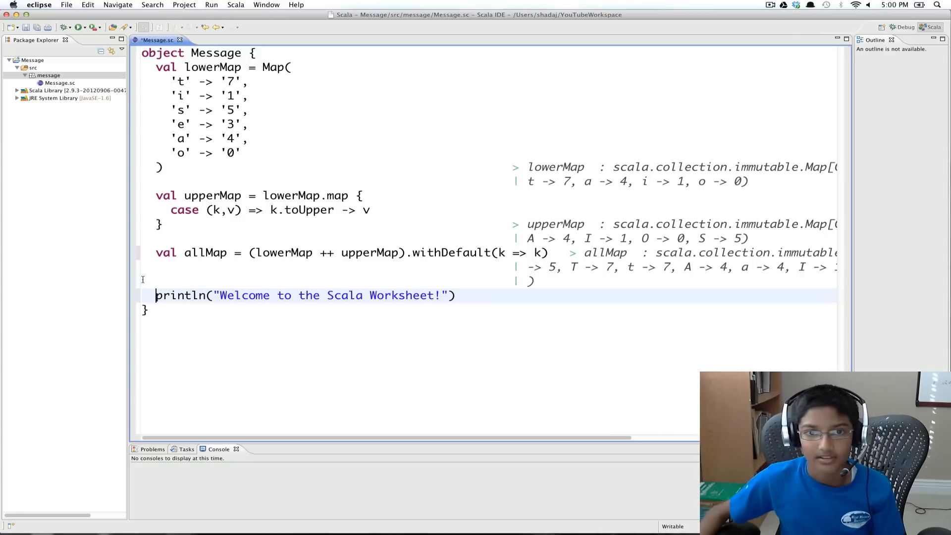
key("cmd+s")
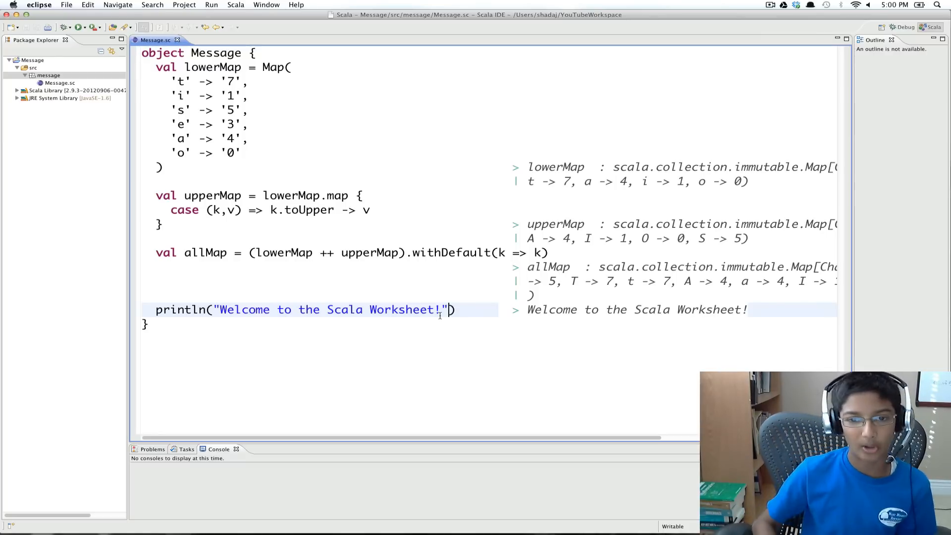
Map the welcome string through allMap and save so it prints W3lc0m3 70 7h3 5c4l4 W0rk5h337!
type(".m")
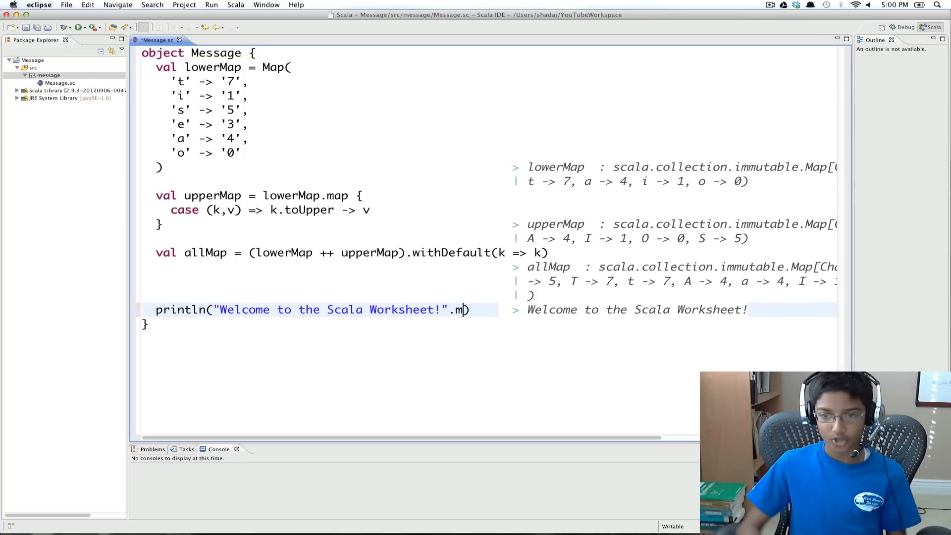
type("ap()")
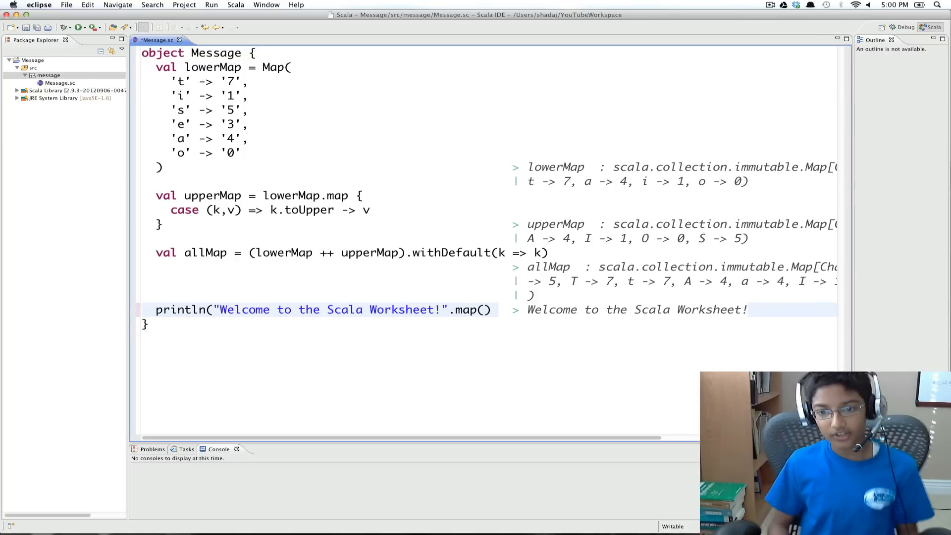
type("allMap")
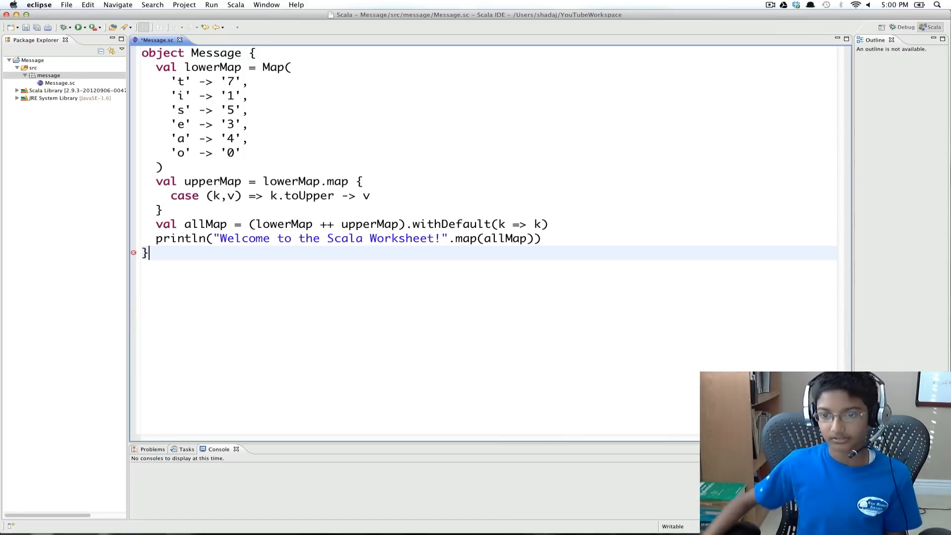
key("cmd+s")
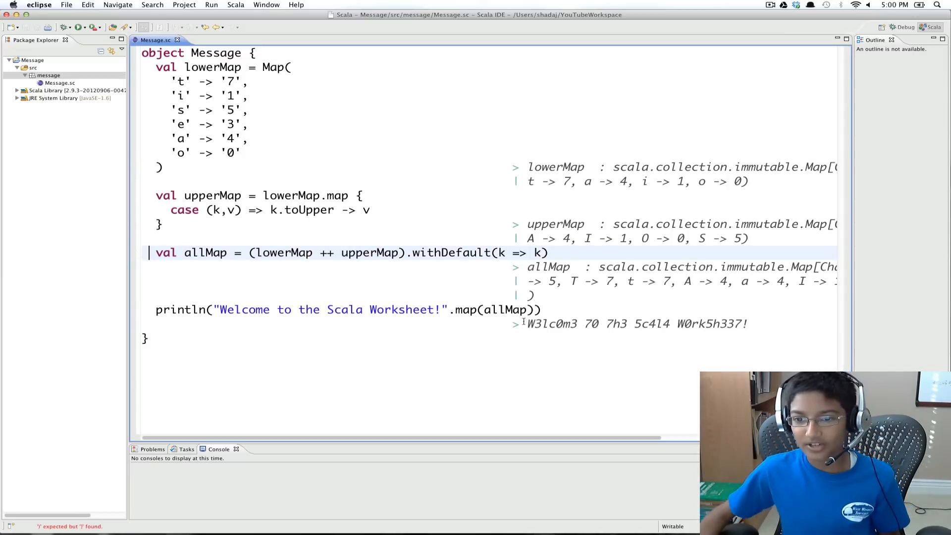